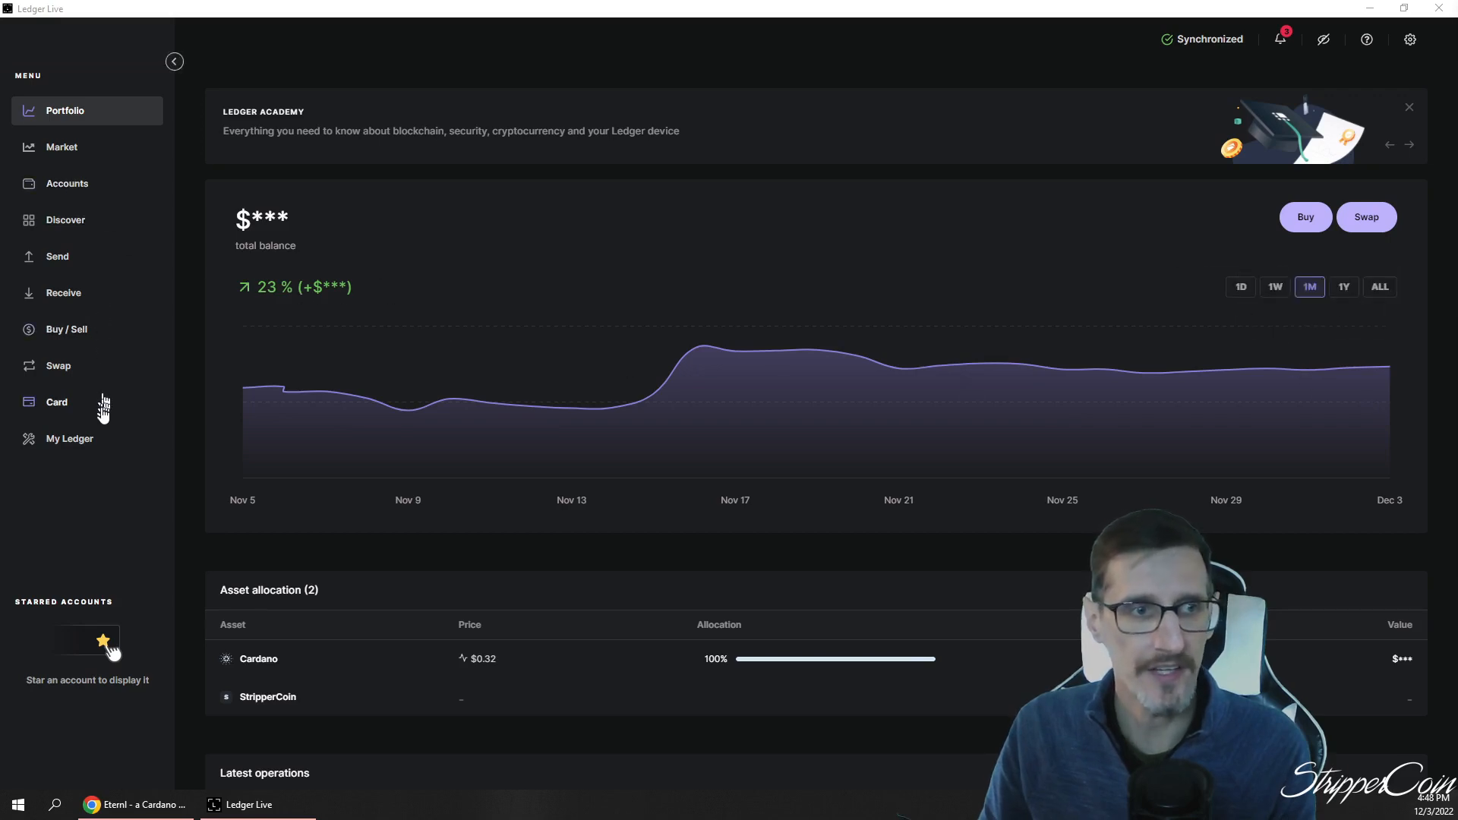
Open My Ledger to show the connected Nano S and its app catalog
{"action": "left_click", "coordinate": [70, 438]}
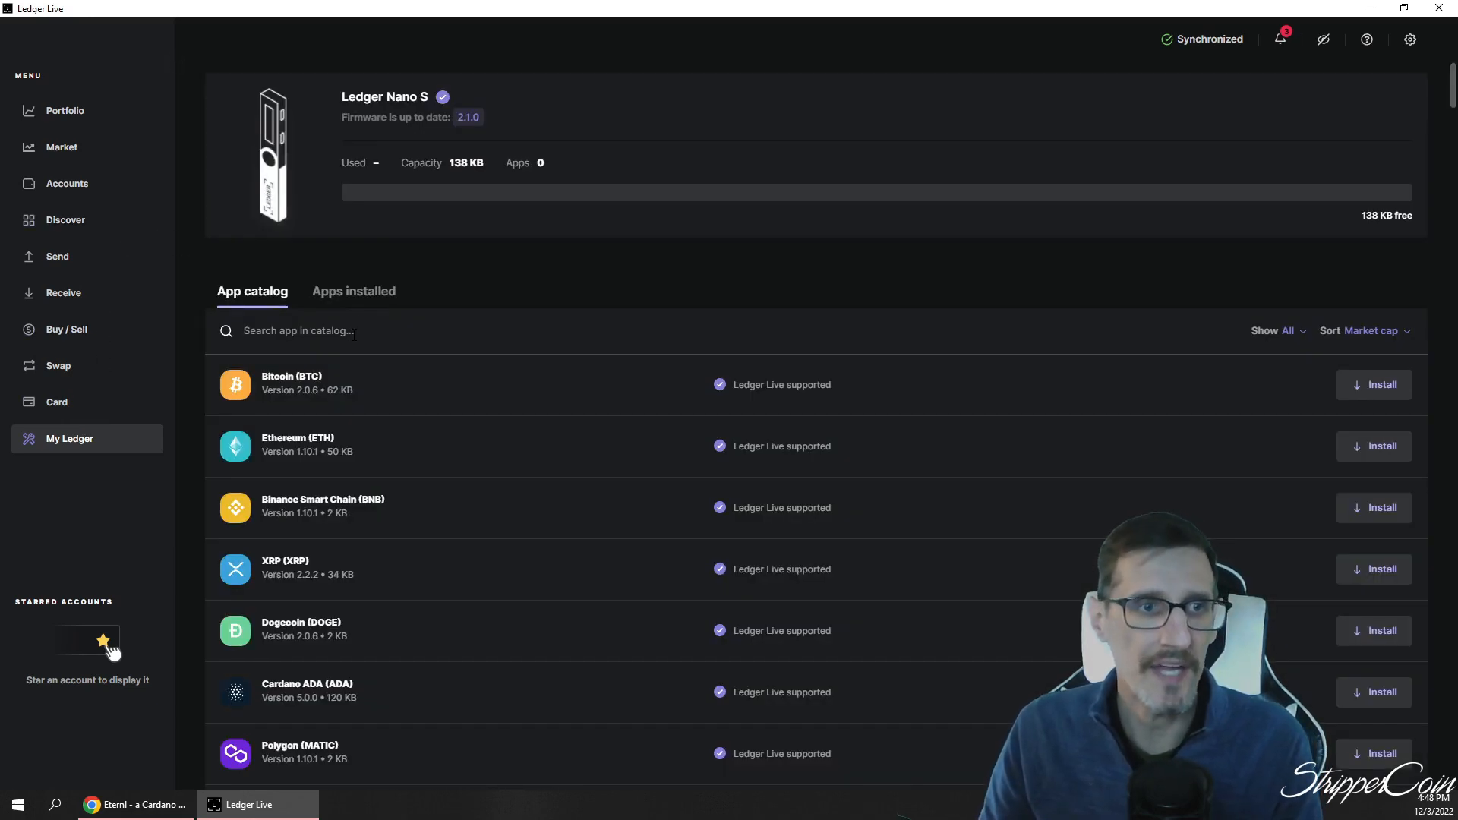
Search 'car', install the Cardano ADA app, then return to Portfolio
{"action": "type", "text": "car"}
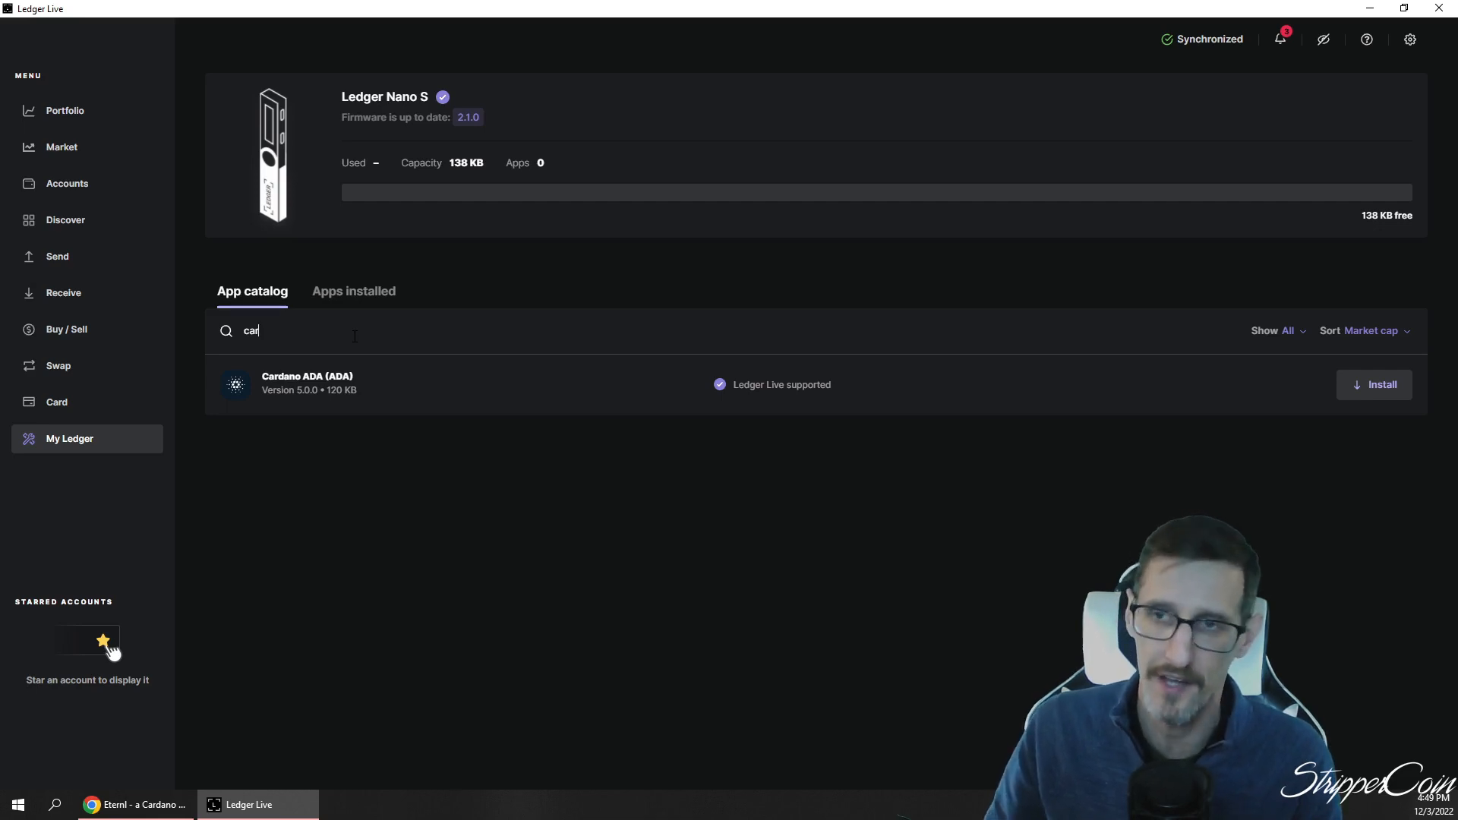
{"action": "mouse_move", "coordinate": [1367, 389]}
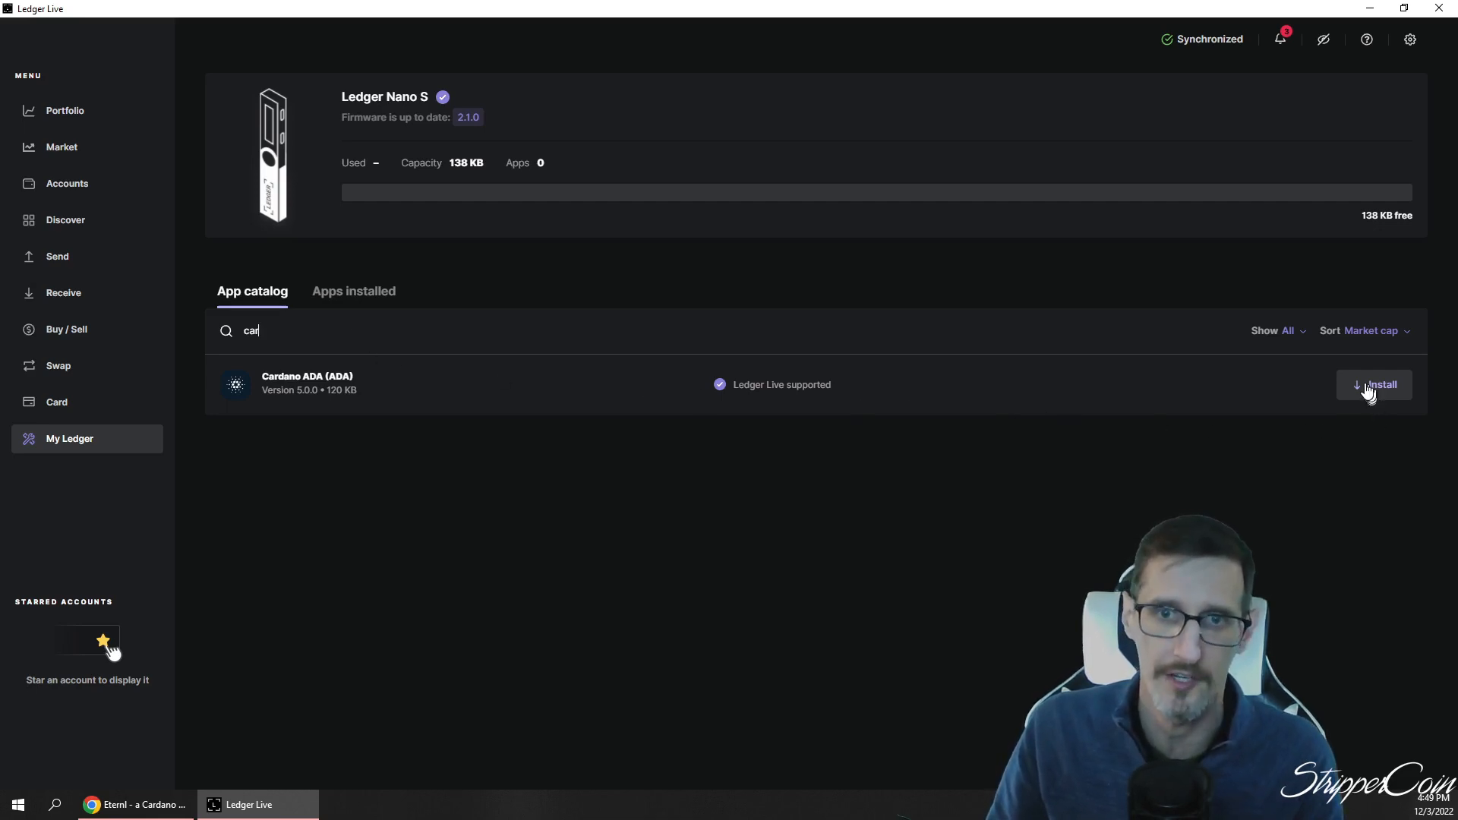
{"action": "left_click", "coordinate": [1376, 384]}
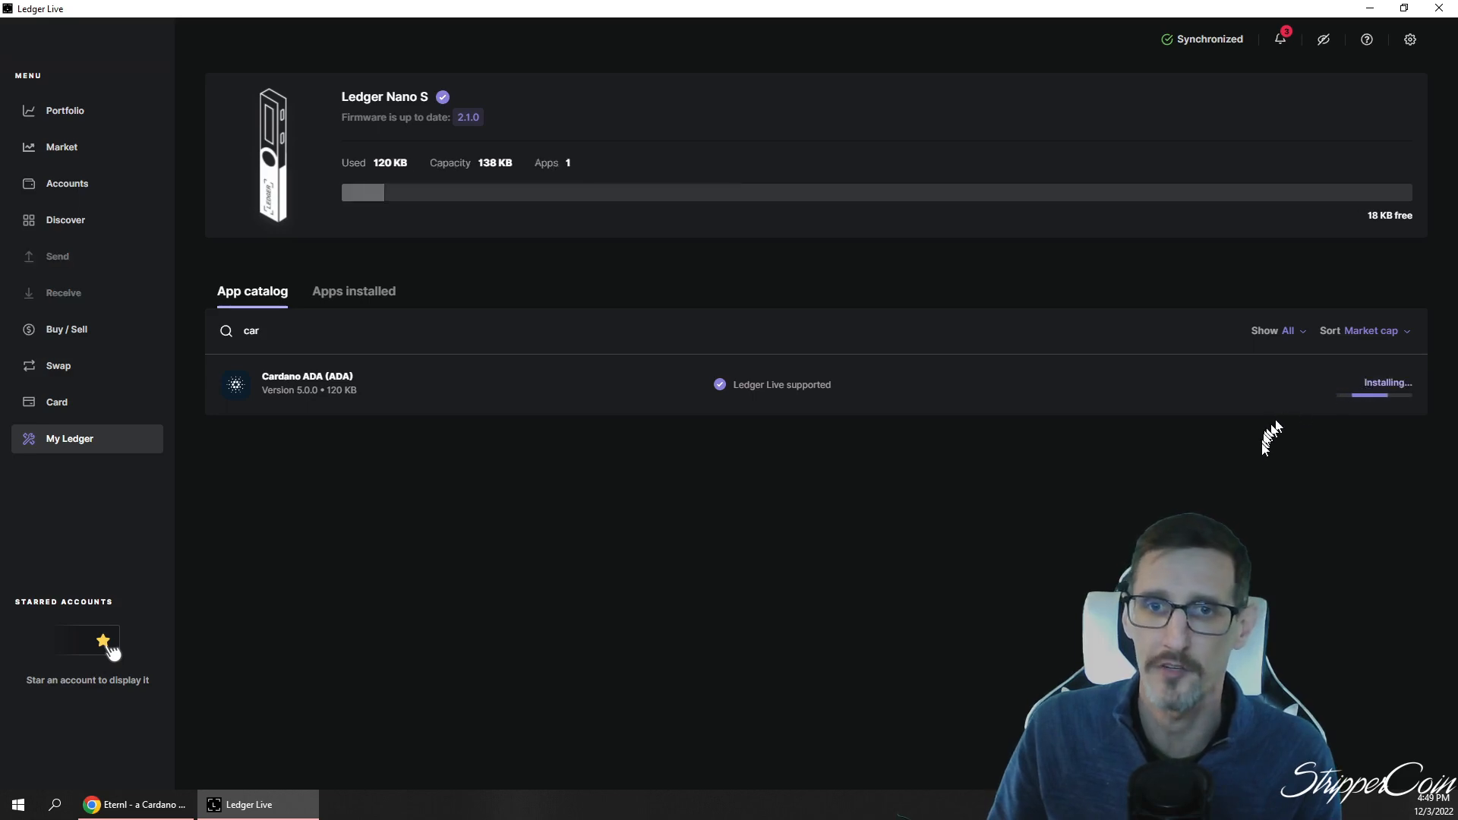
{"action": "mouse_move", "coordinate": [1261, 449]}
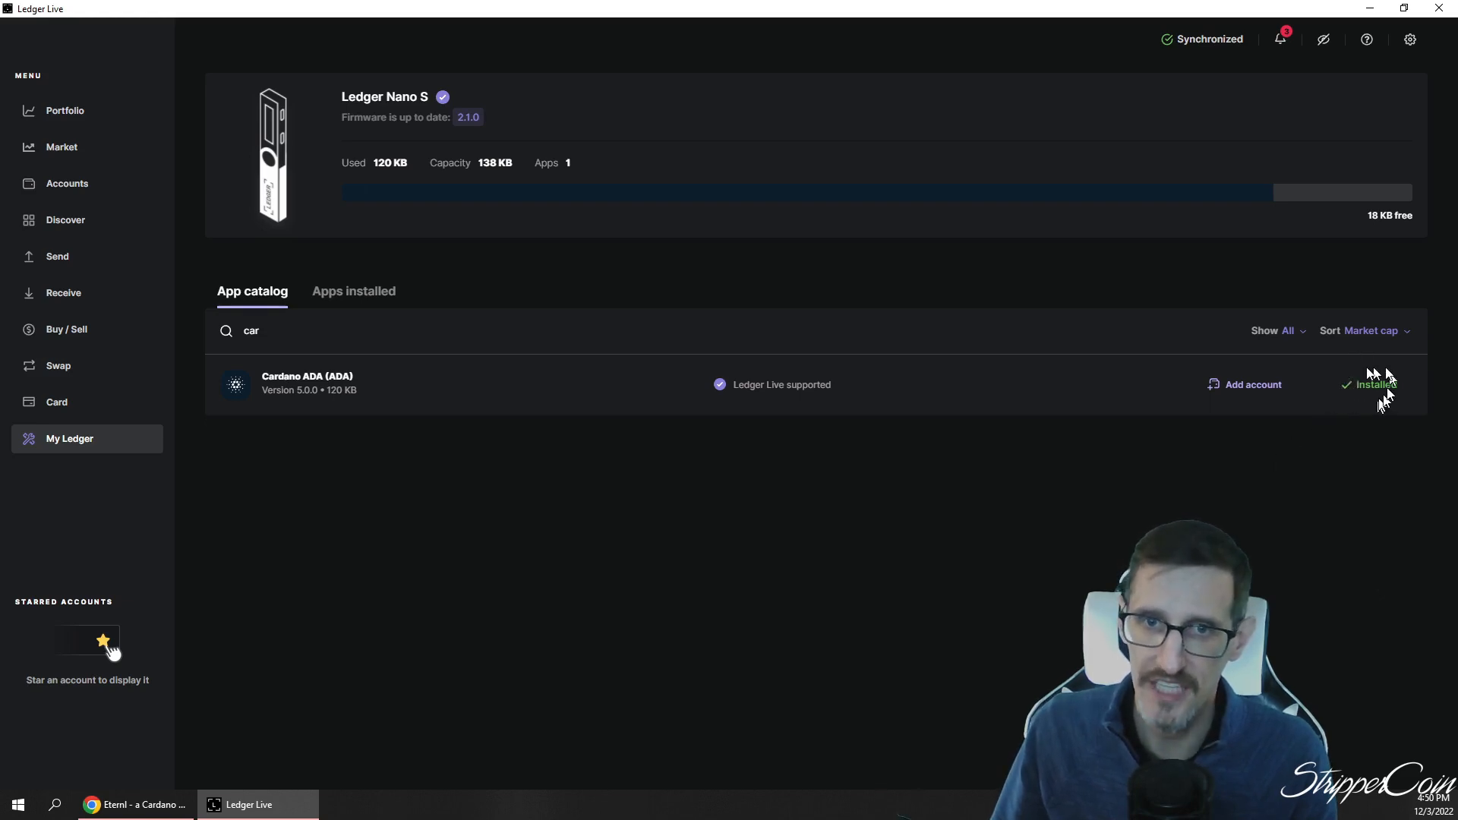
{"action": "mouse_move", "coordinate": [1360, 401]}
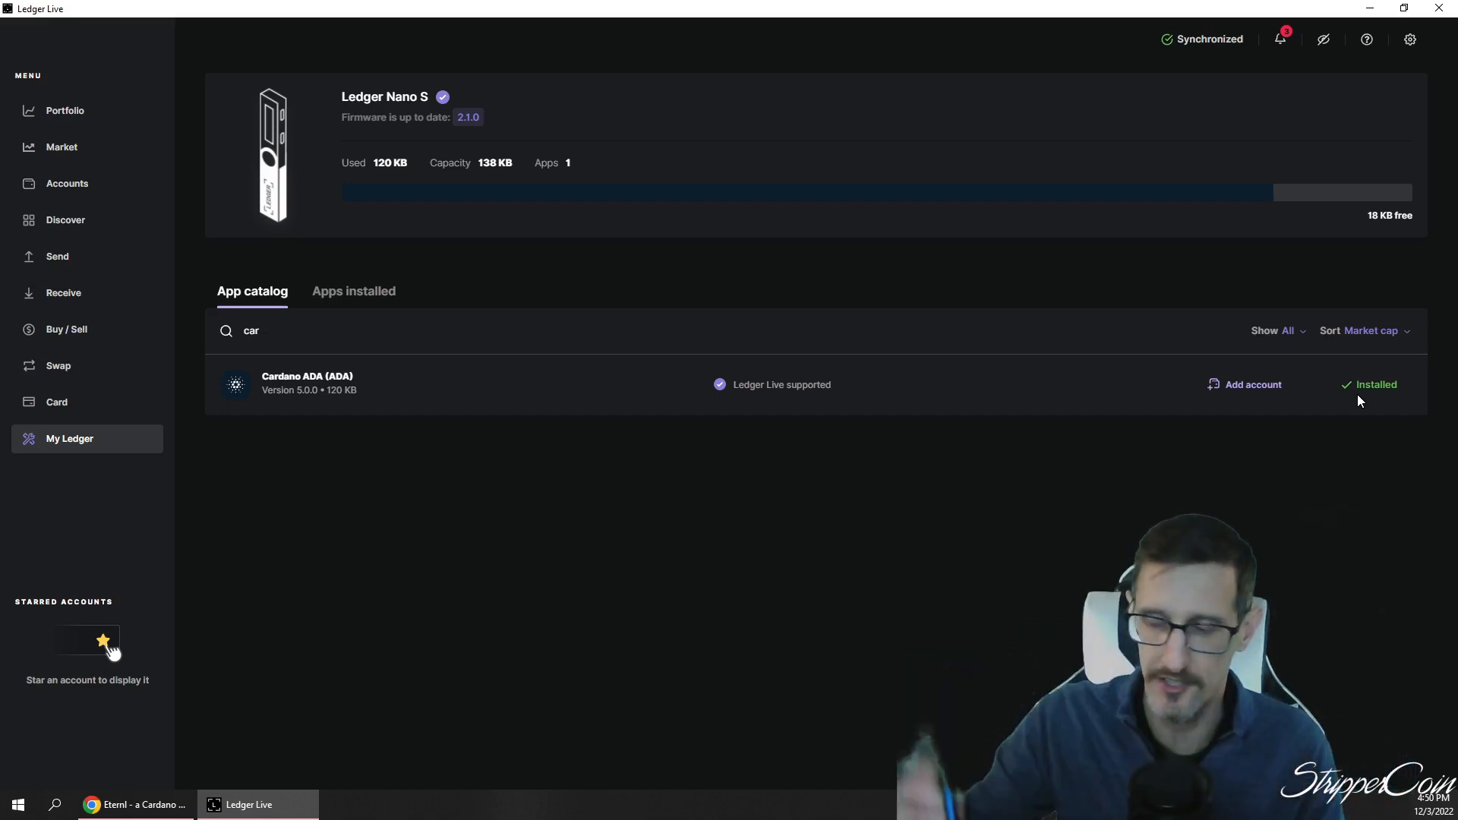
{"action": "left_click", "coordinate": [65, 109]}
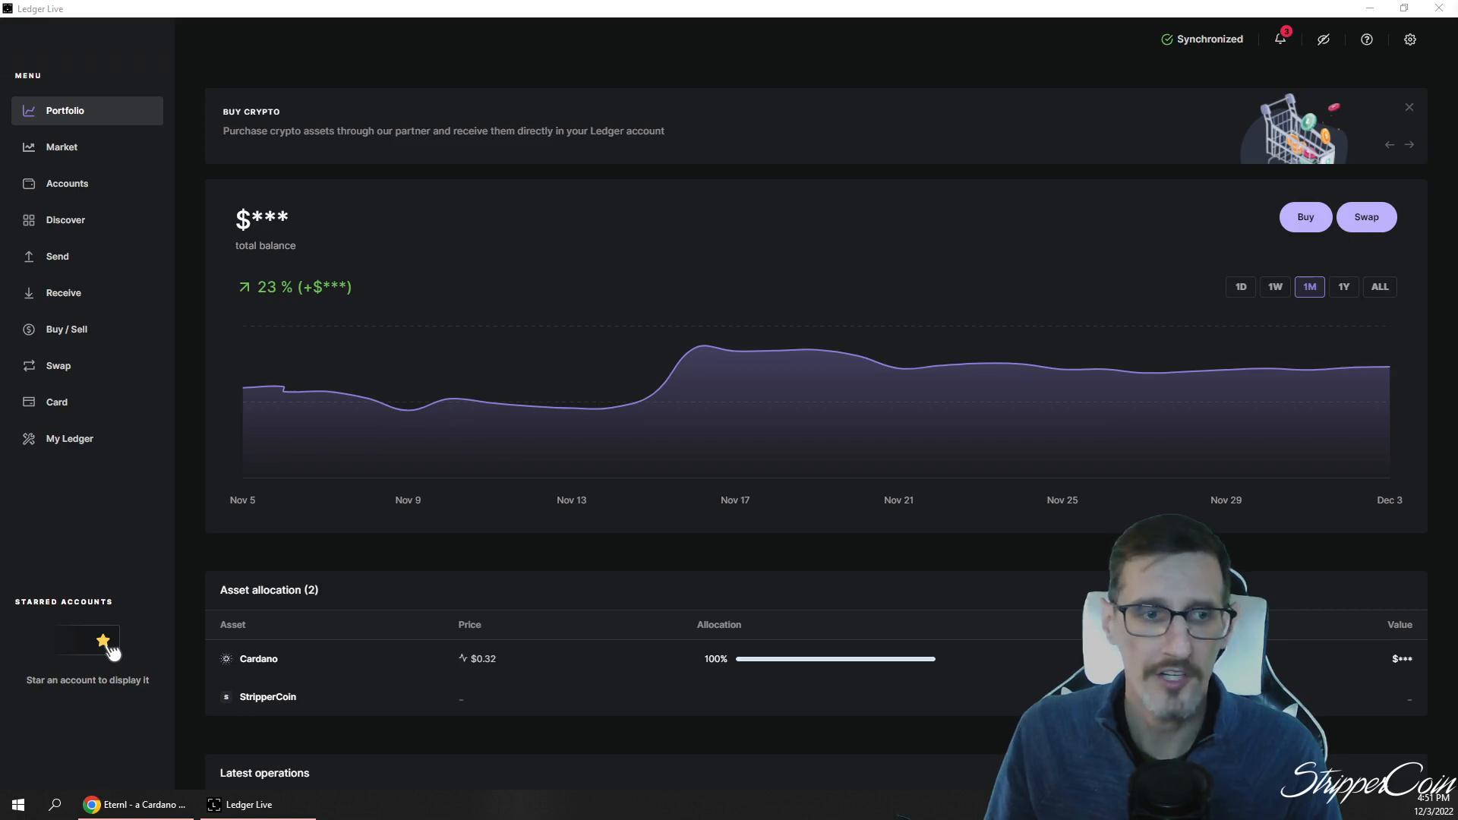
{"action": "mouse_move", "coordinate": [1266, 428]}
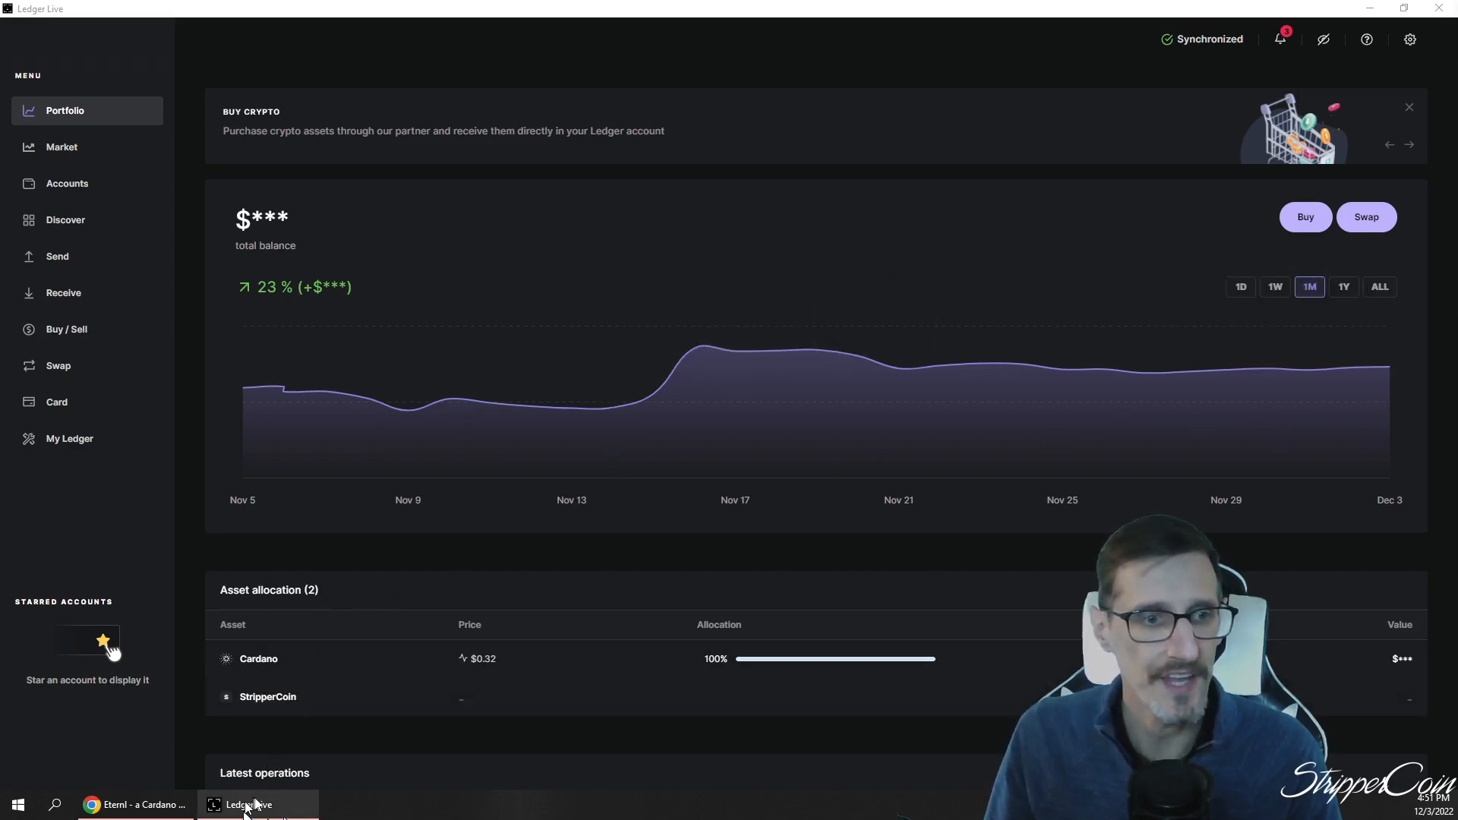
Switch to Chrome and land on the Eternl extension's welcome screen listing wallets
{"action": "left_click", "coordinate": [140, 805]}
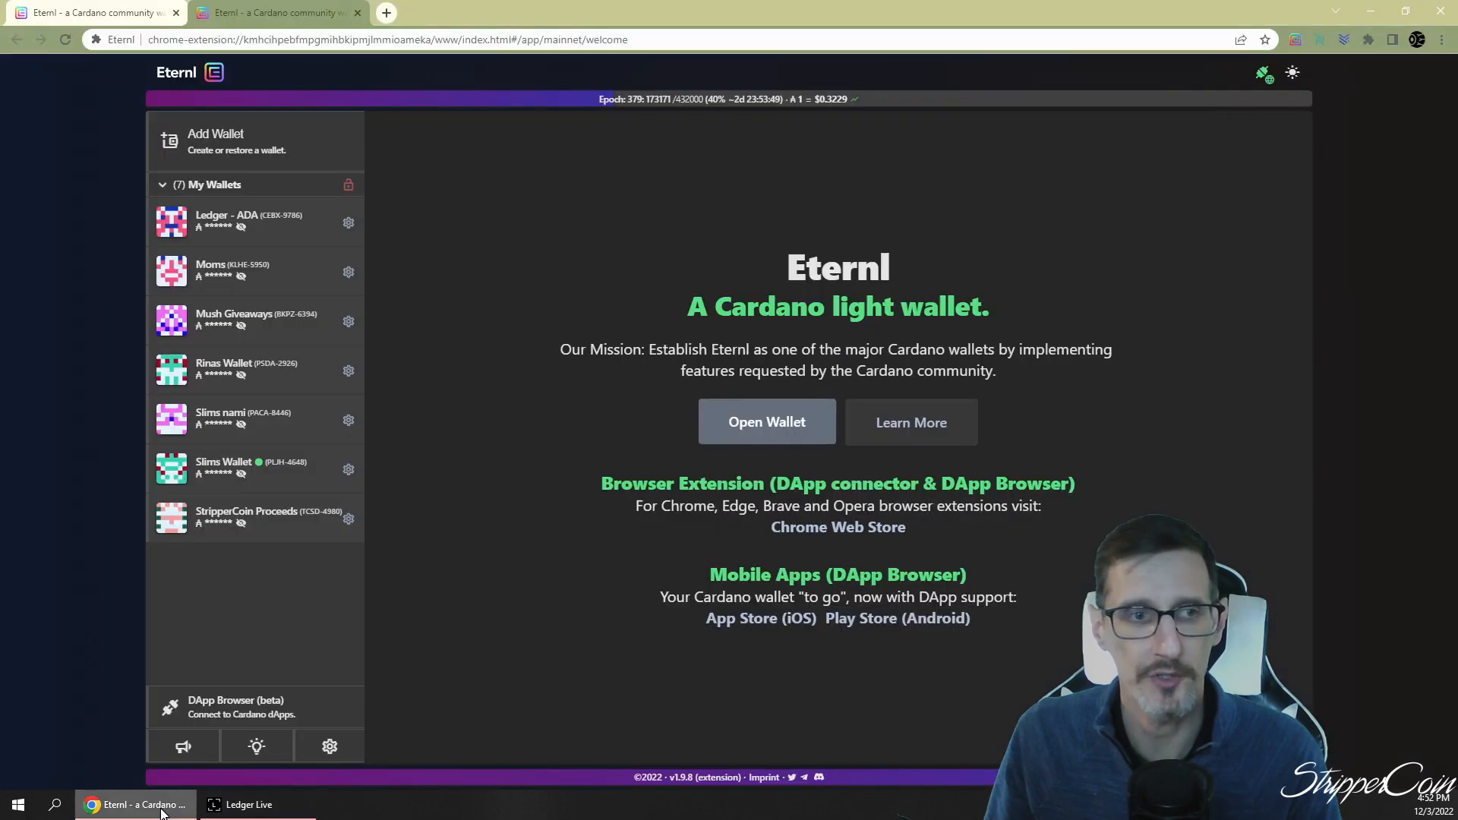
{"action": "mouse_move", "coordinate": [586, 410]}
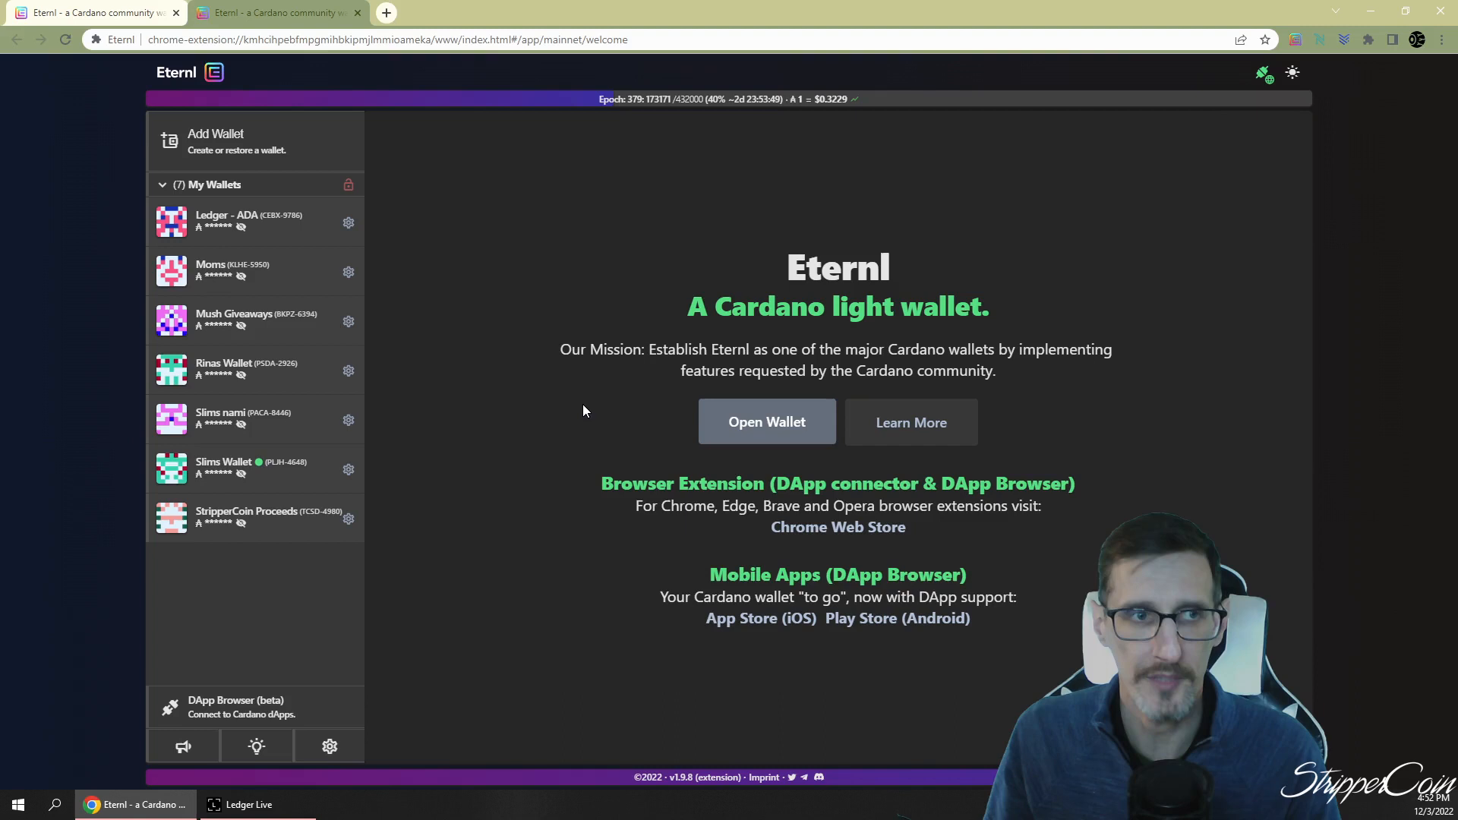
{"action": "mouse_move", "coordinate": [179, 93]}
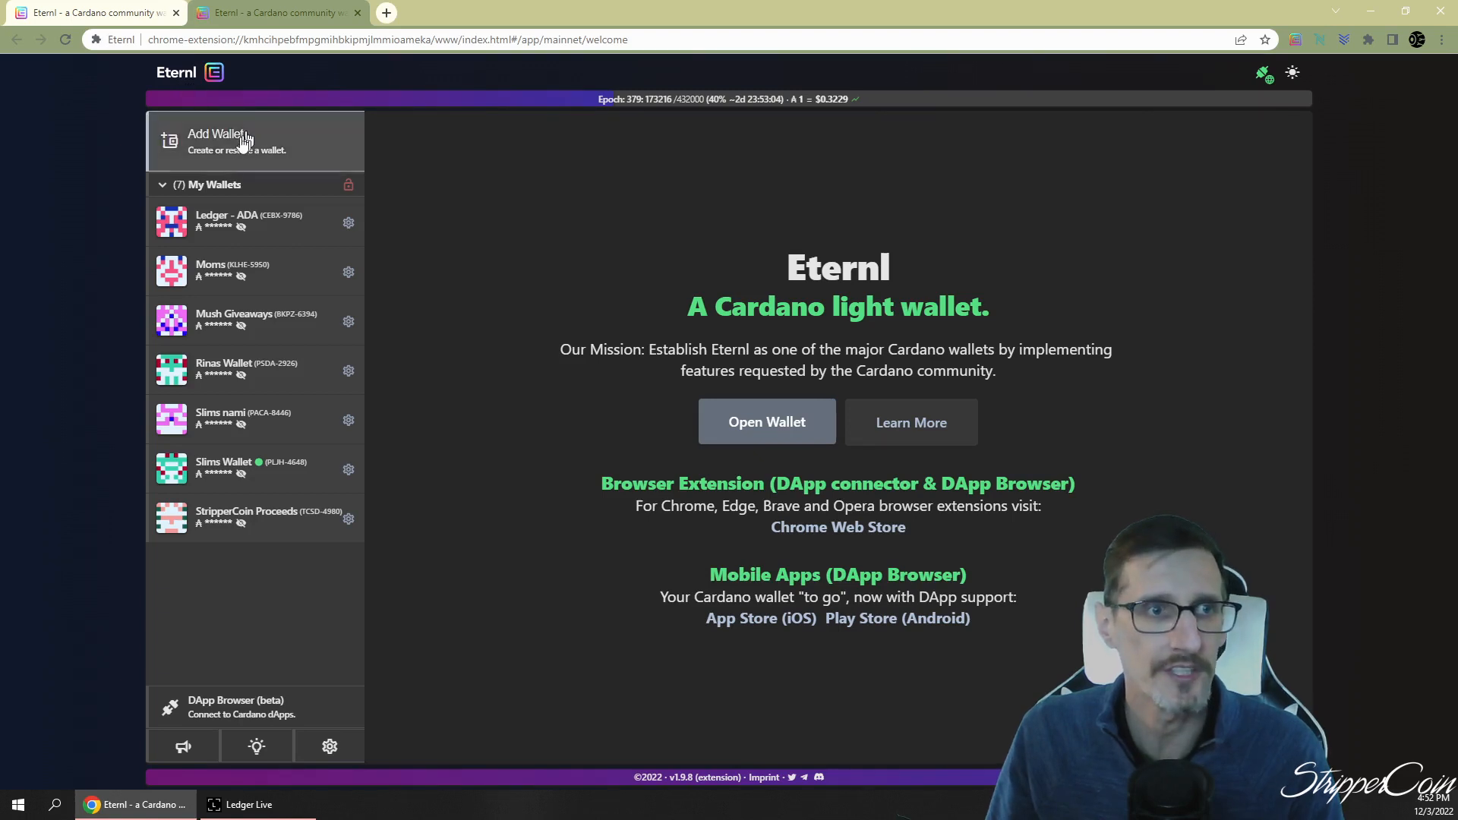
{"action": "mouse_move", "coordinate": [142, 47]}
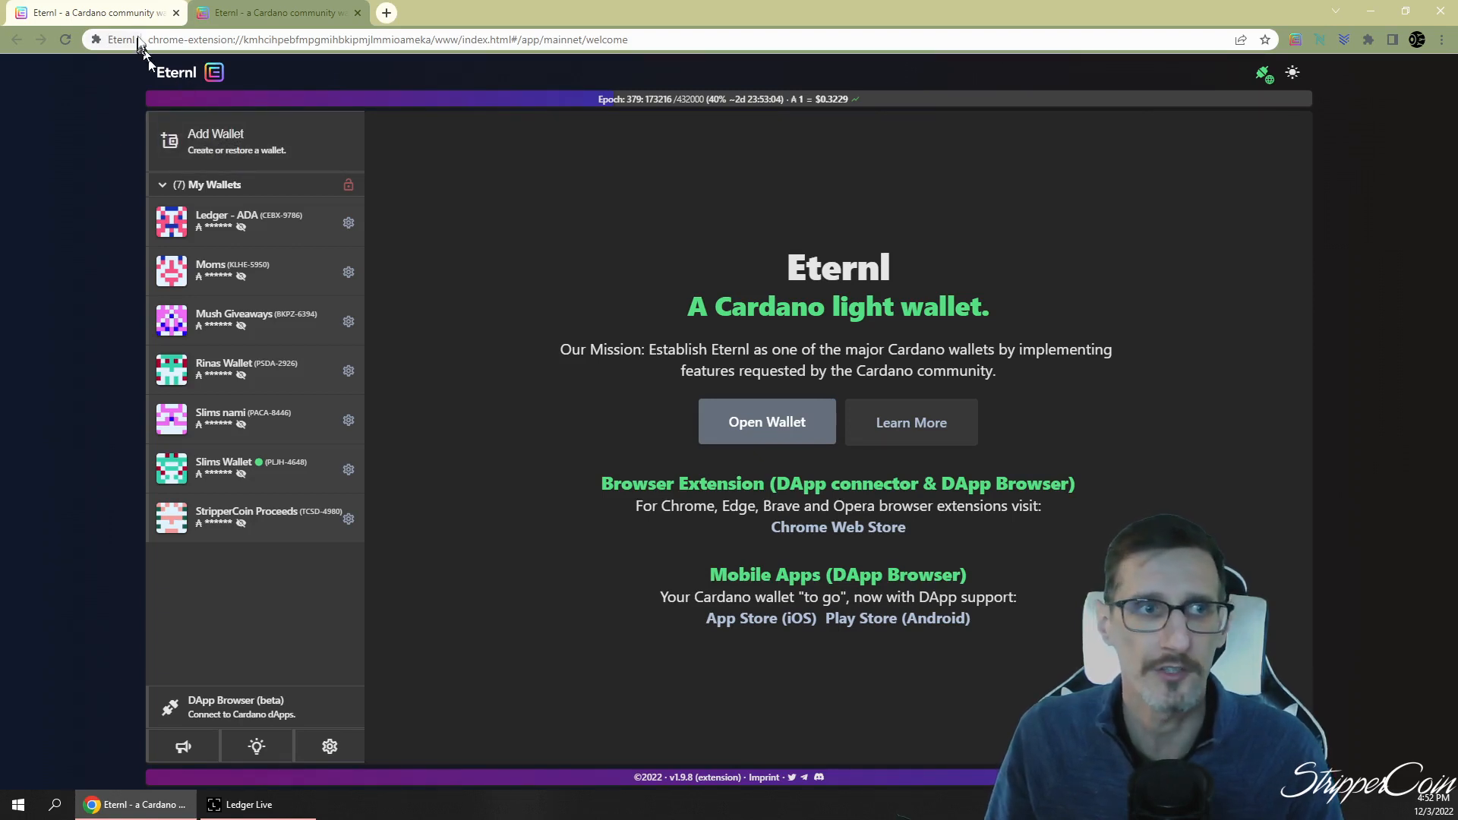
{"action": "left_click", "coordinate": [273, 12]}
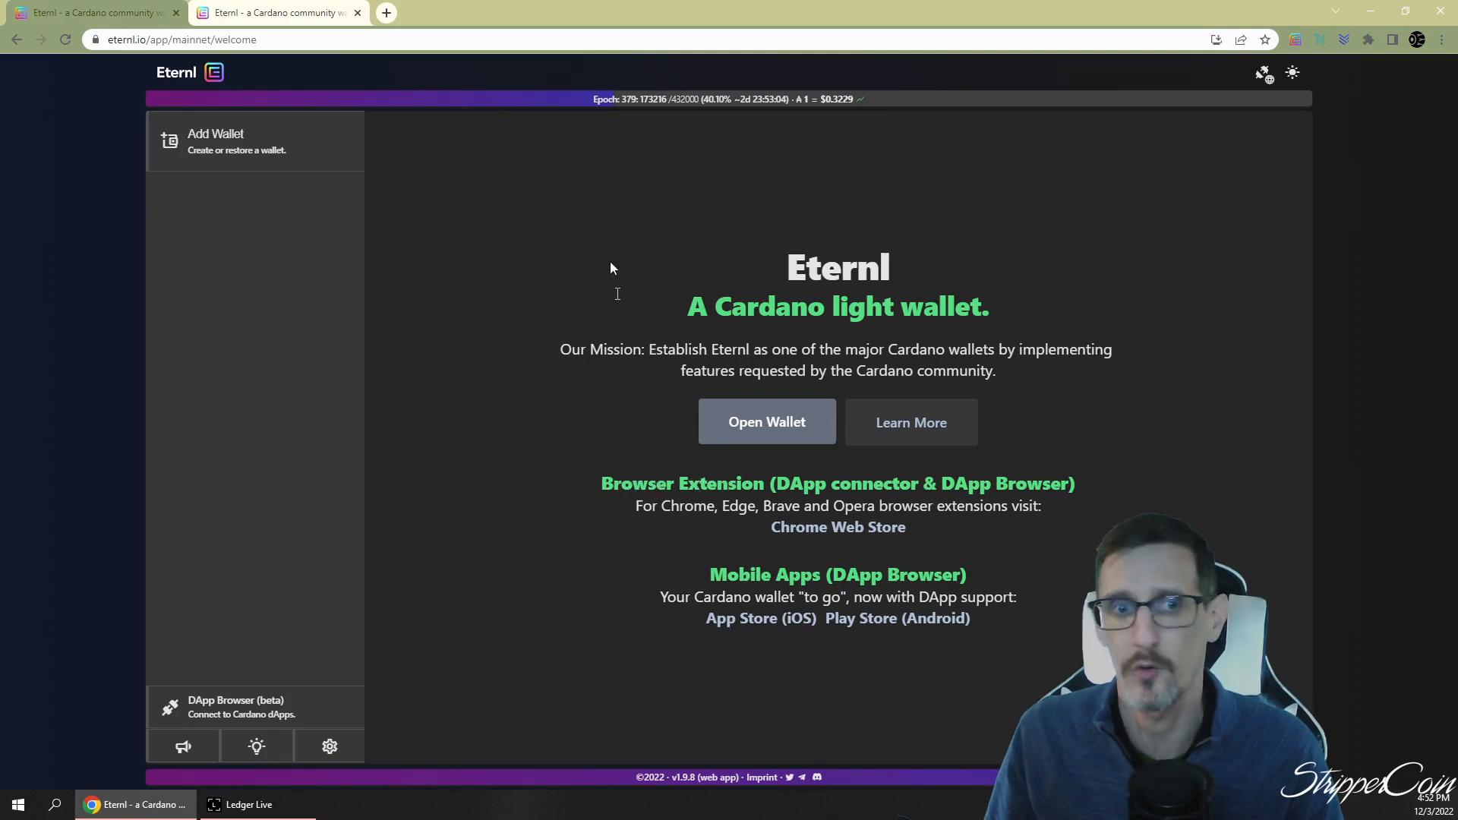
{"action": "left_click", "coordinate": [273, 12]}
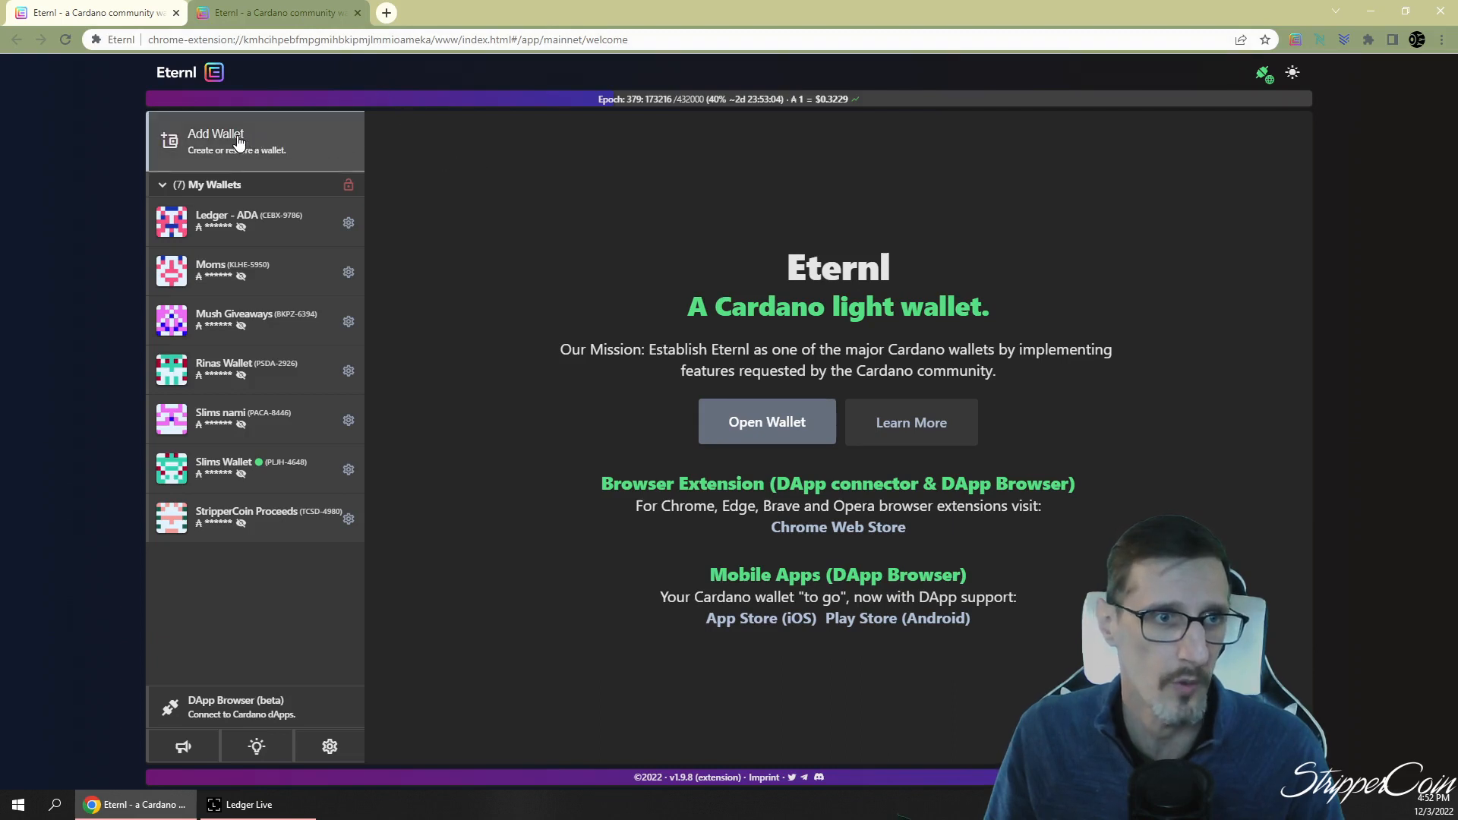
{"action": "mouse_move", "coordinate": [226, 148]}
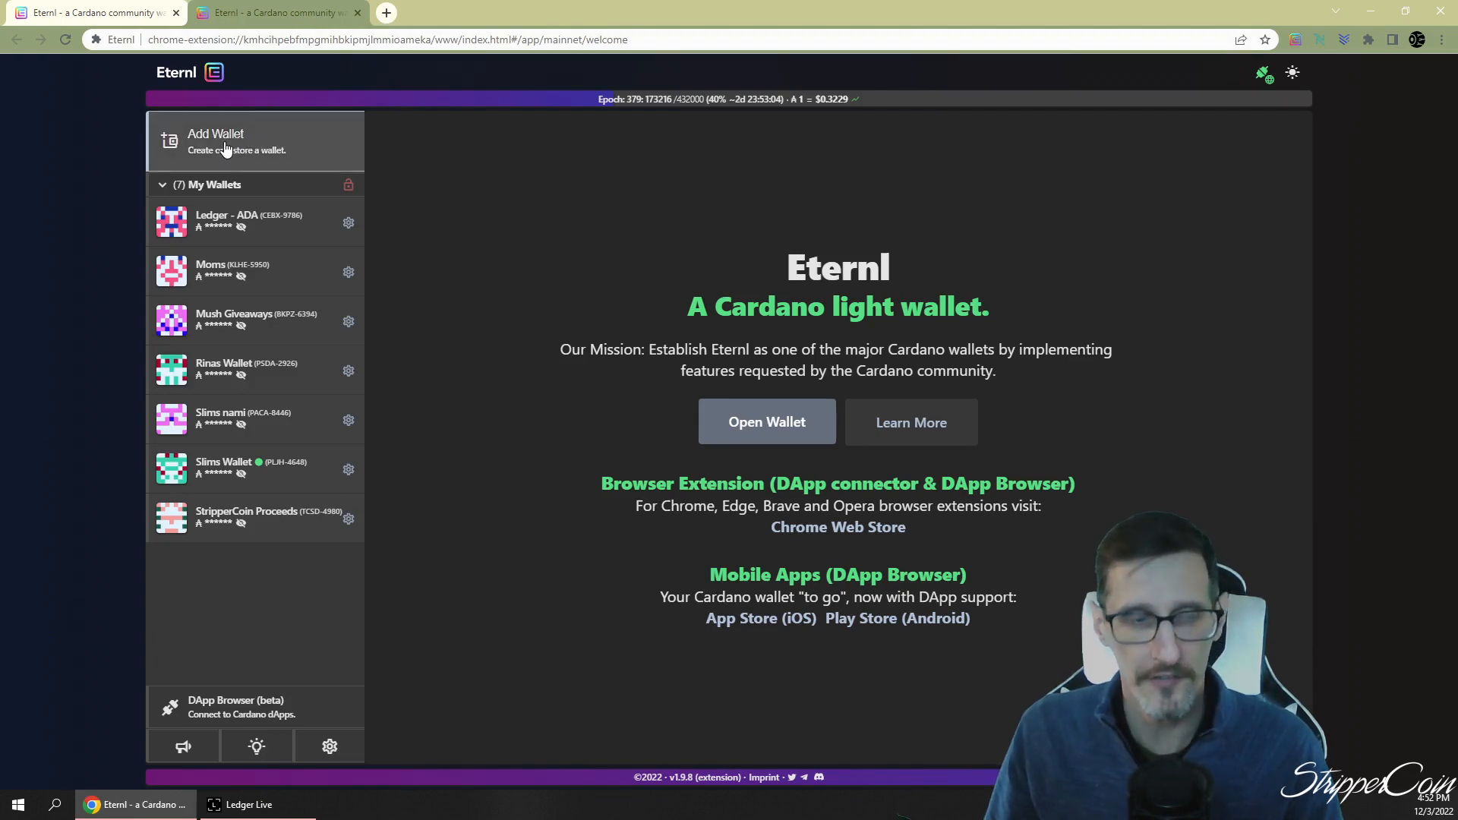
Start adding a wallet, choose hardware pairing with Ledger, and proceed to the Accounts step
{"action": "left_click", "coordinate": [228, 142]}
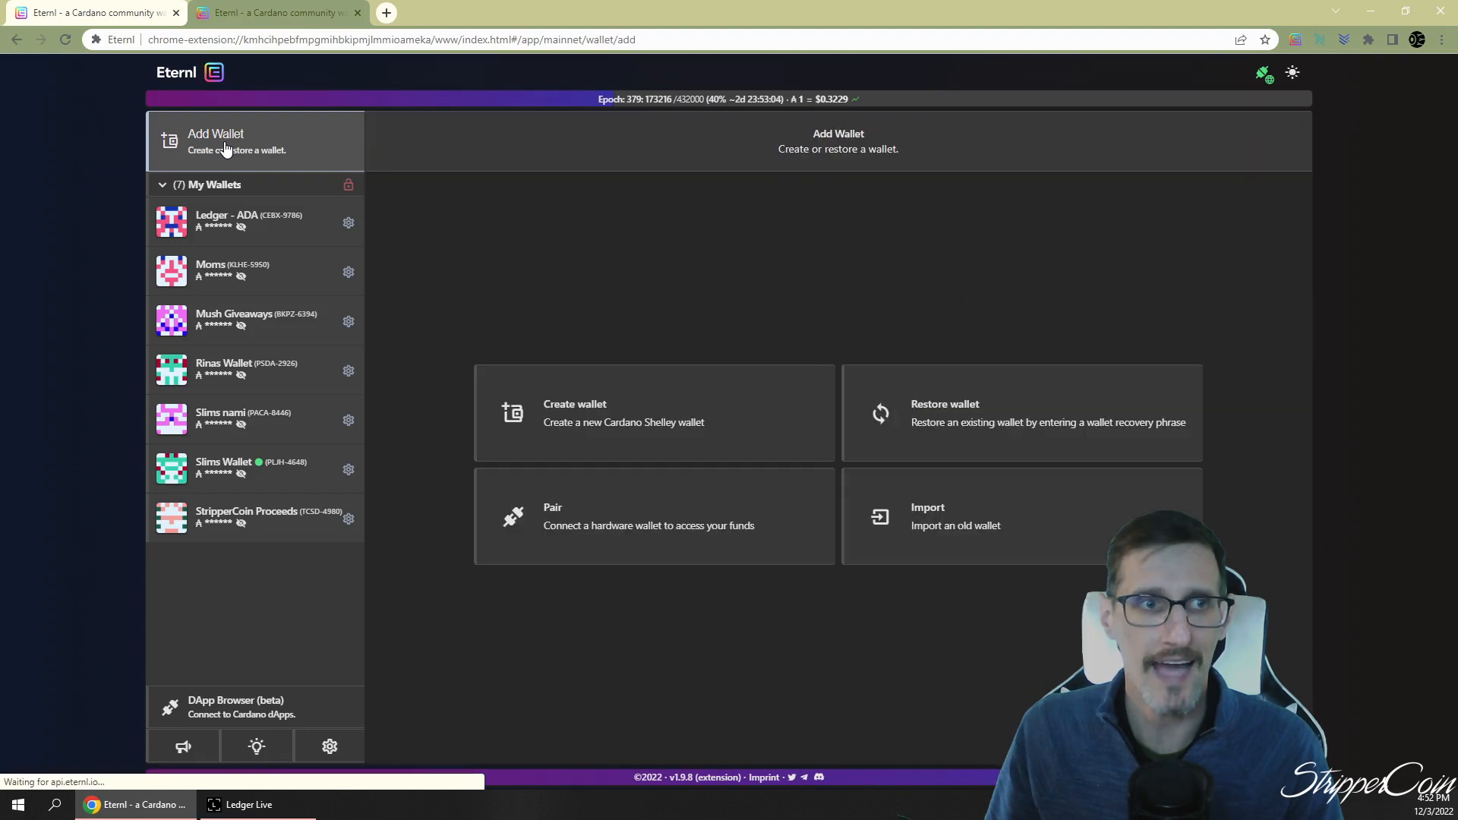
{"action": "mouse_move", "coordinate": [568, 500]}
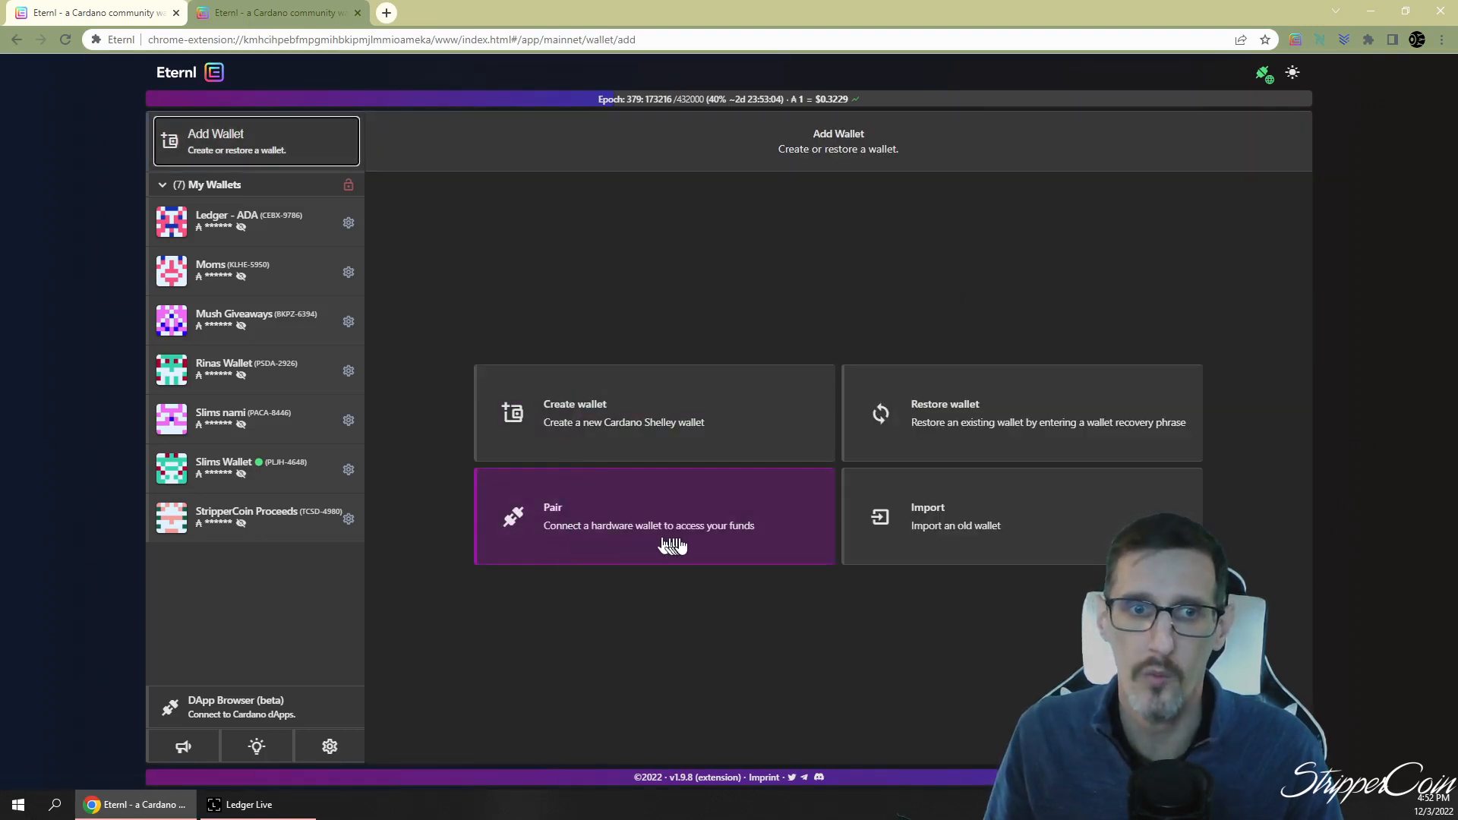
{"action": "left_click", "coordinate": [655, 517]}
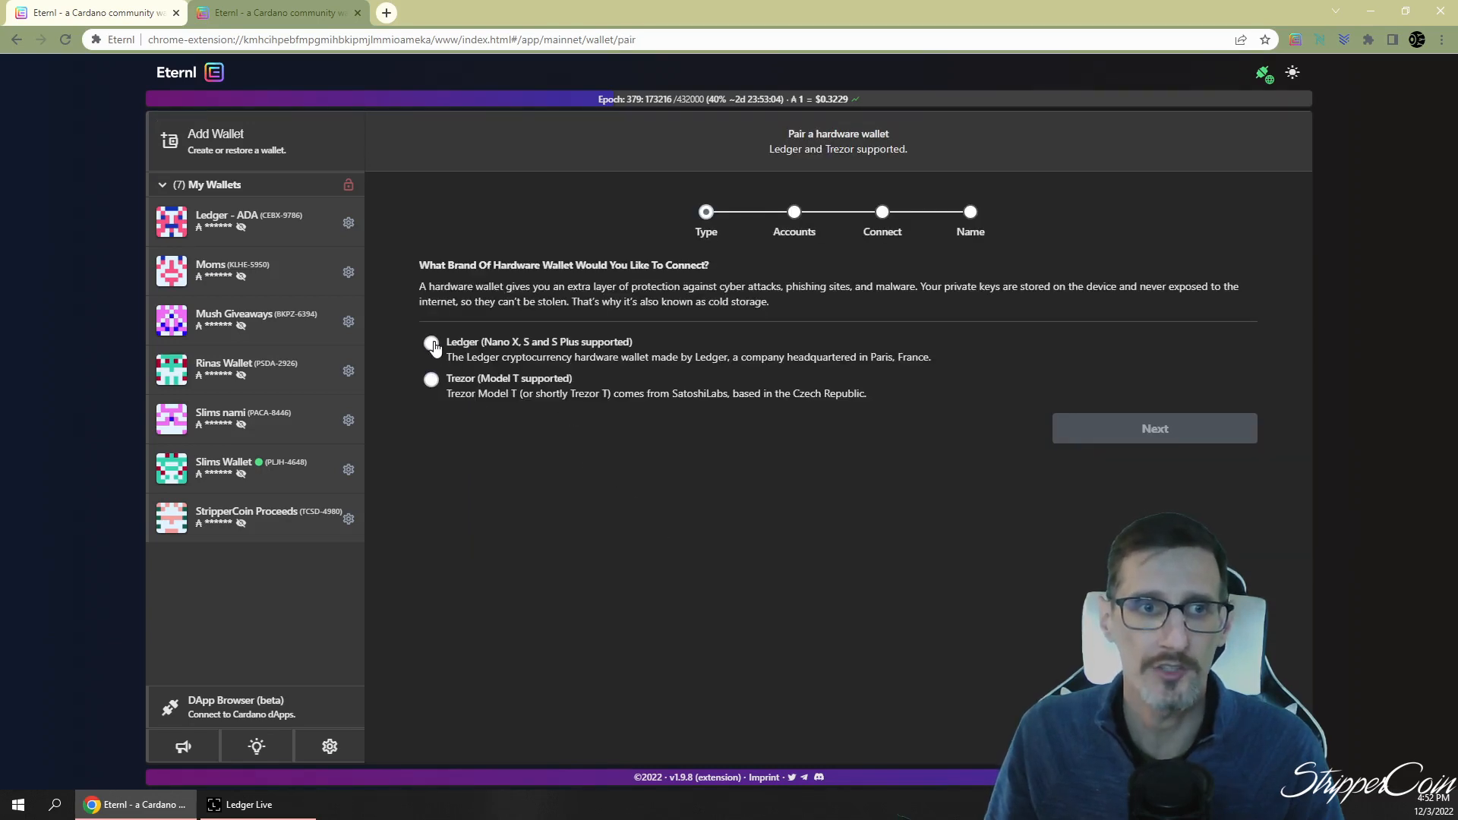
{"action": "left_click", "coordinate": [431, 343]}
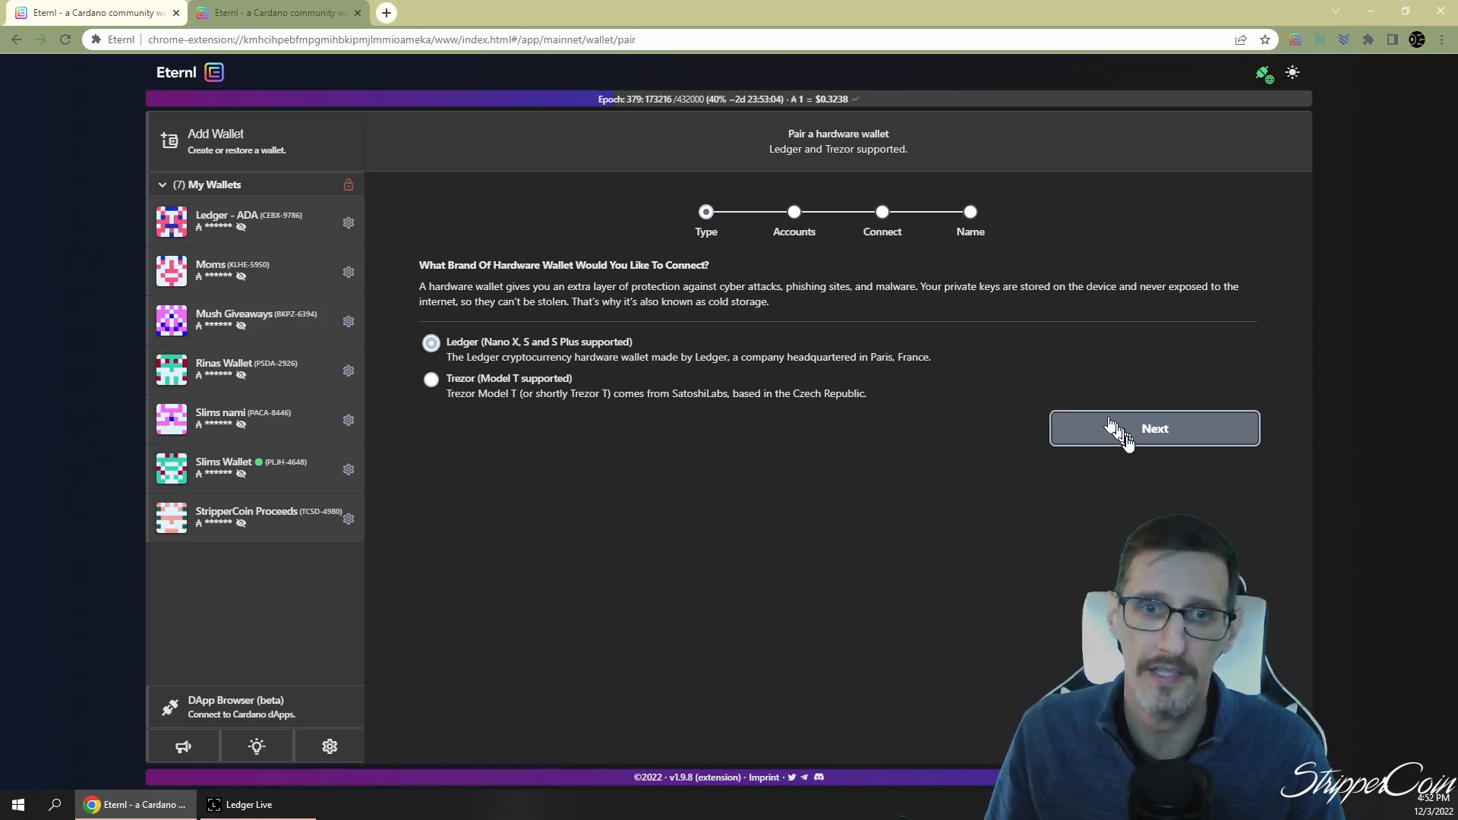
{"action": "left_click", "coordinate": [1155, 429]}
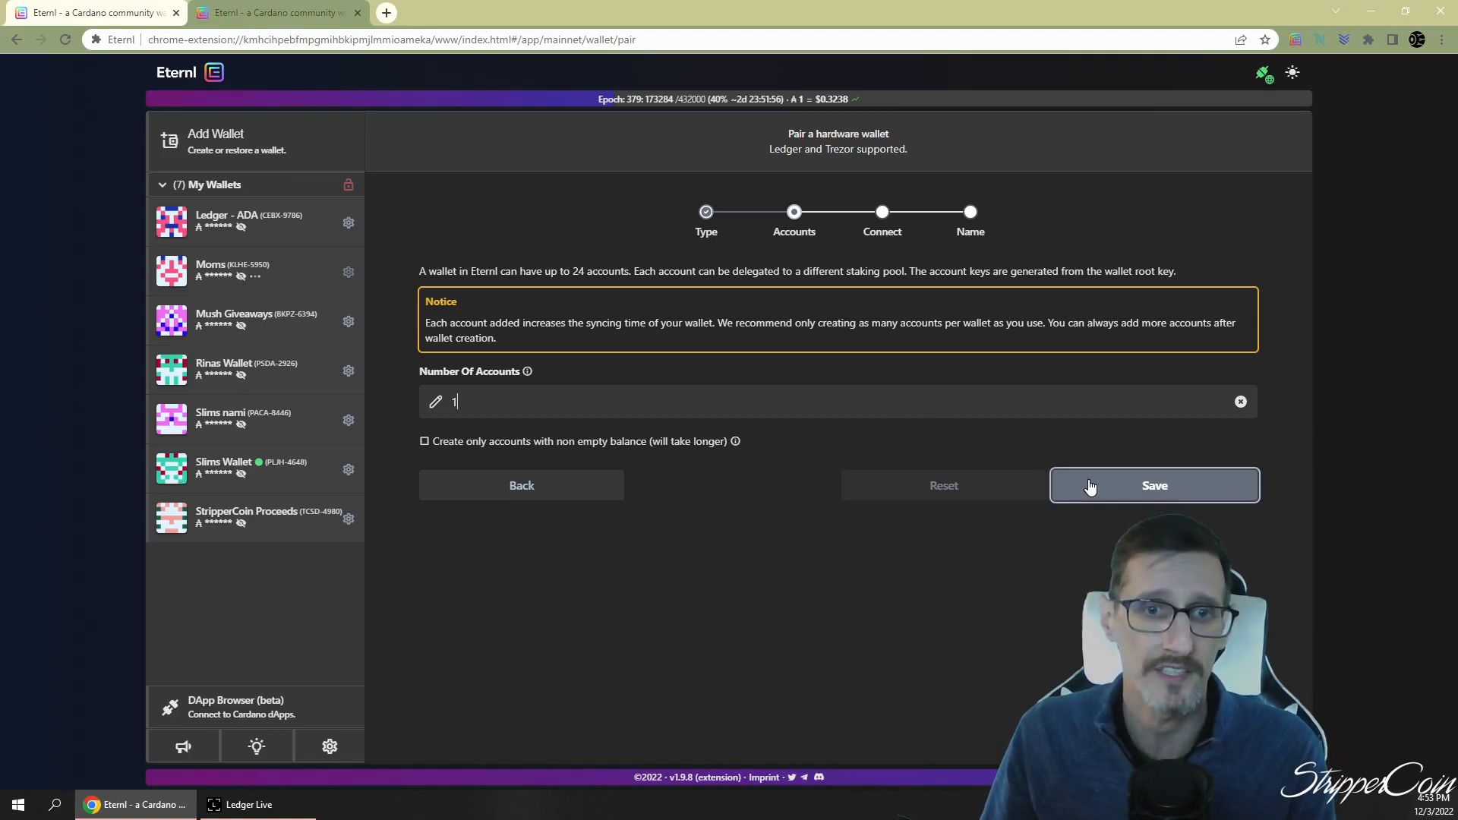
Save one account, keep the connection on USB, and bring up the browser device chooser
{"action": "left_click", "coordinate": [1155, 486]}
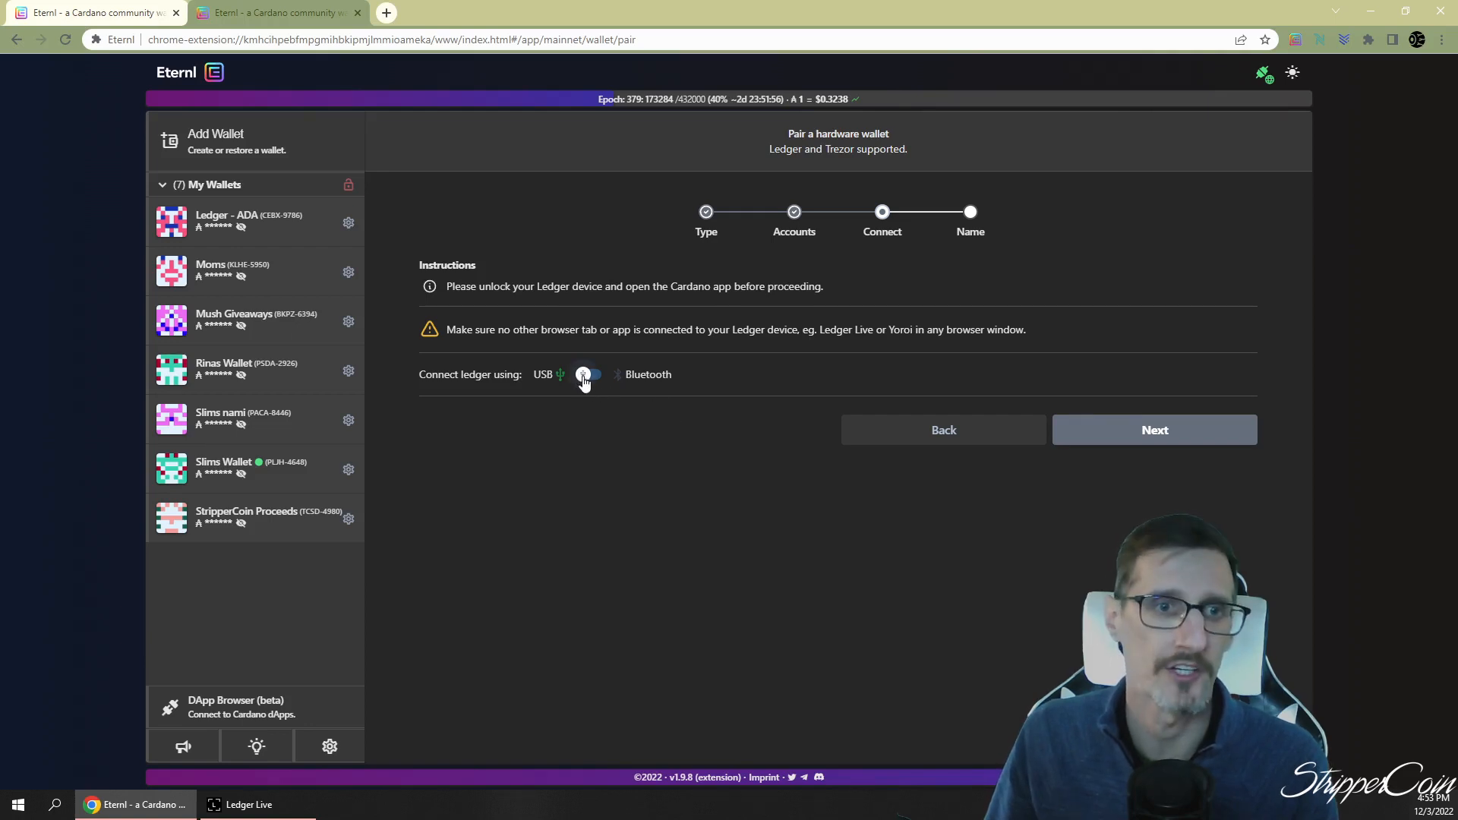
{"action": "mouse_move", "coordinate": [583, 373]}
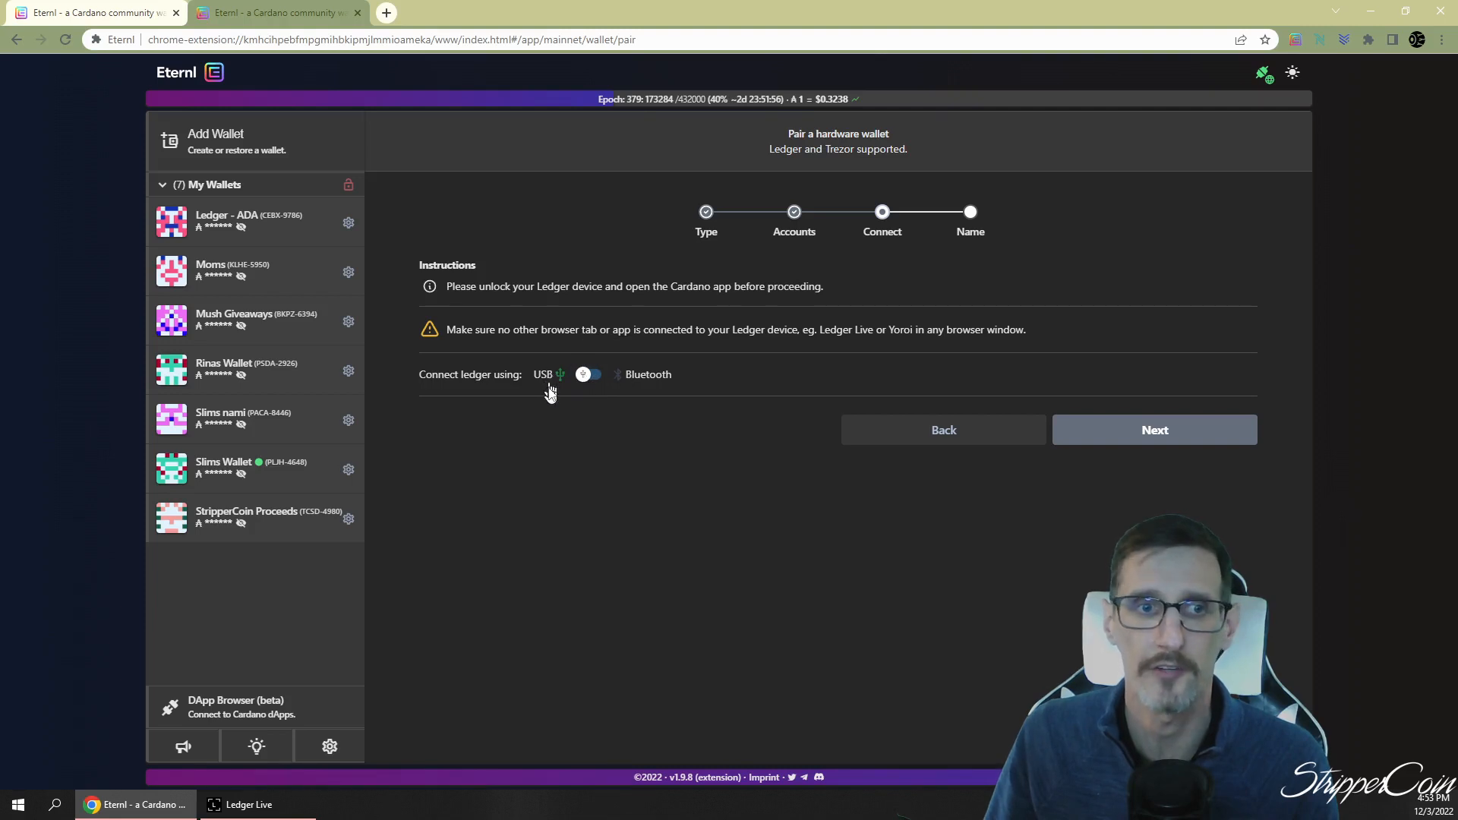
{"action": "mouse_move", "coordinate": [597, 407]}
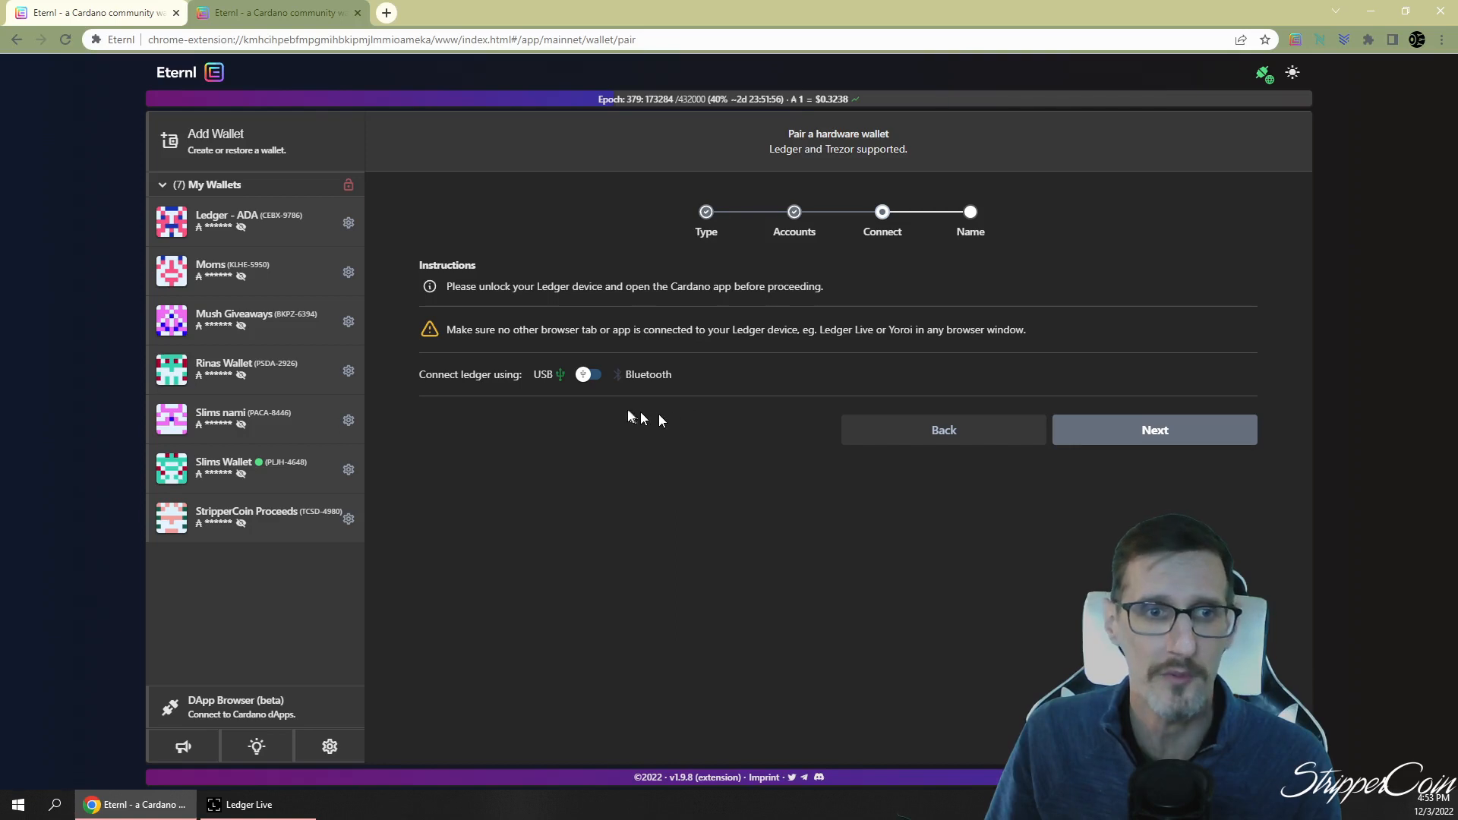
{"action": "left_click", "coordinate": [589, 374]}
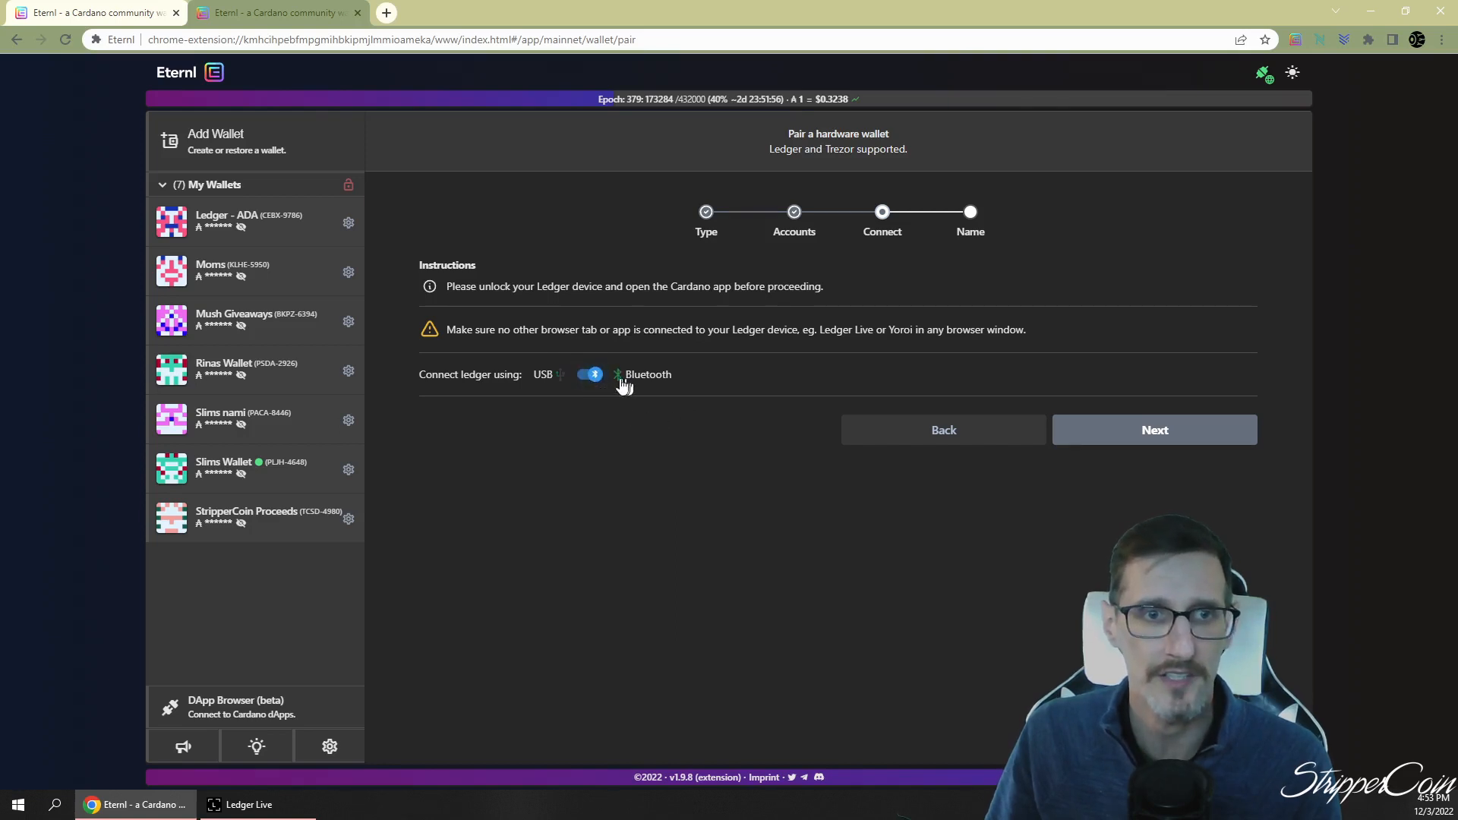
{"action": "left_click", "coordinate": [586, 374]}
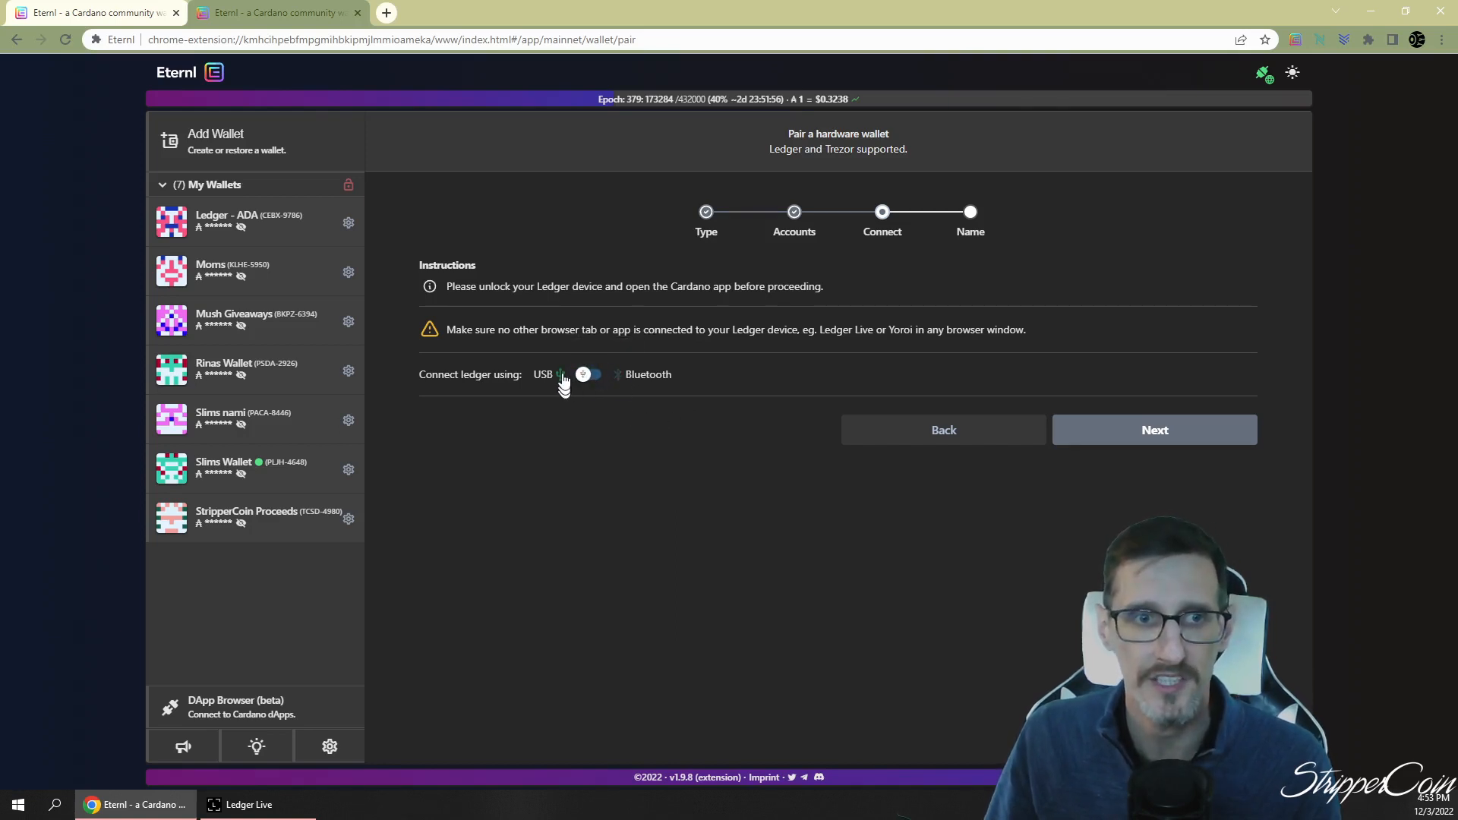
{"action": "mouse_move", "coordinate": [1097, 408]}
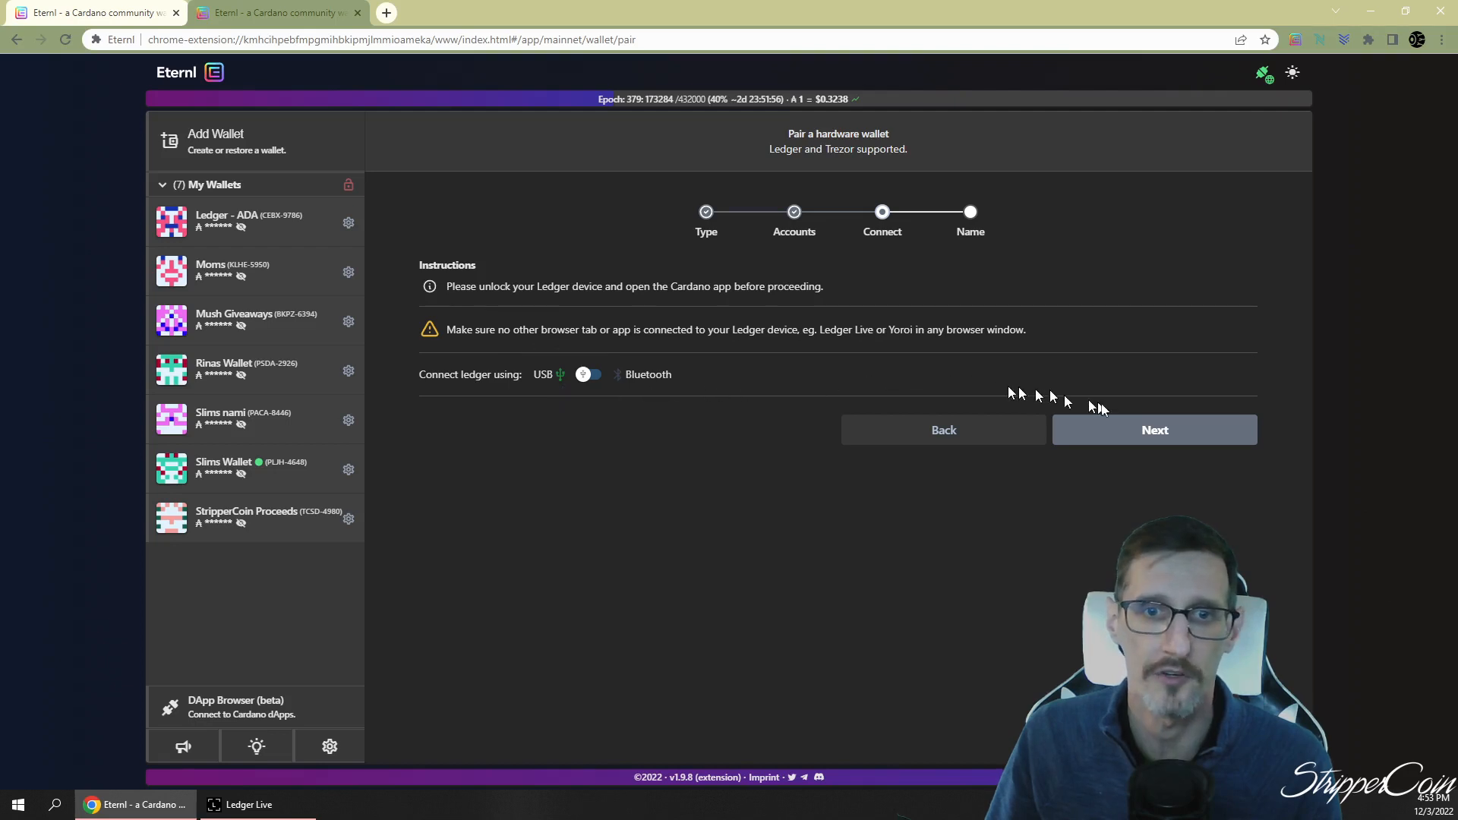
{"action": "left_click", "coordinate": [1154, 429]}
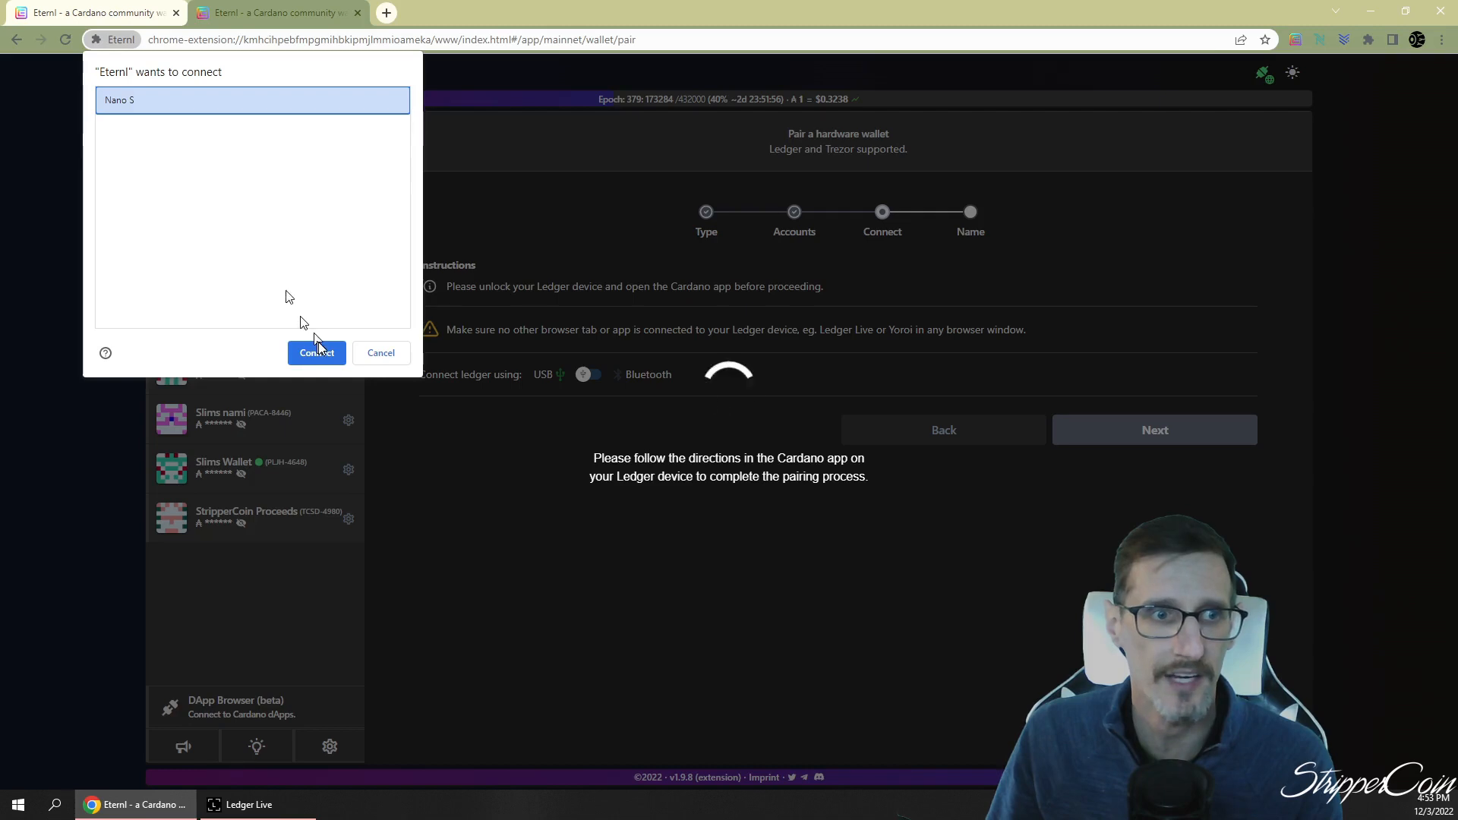
Connect the Nano S and continue past the connect step to the wallet naming step
{"action": "left_click", "coordinate": [316, 352]}
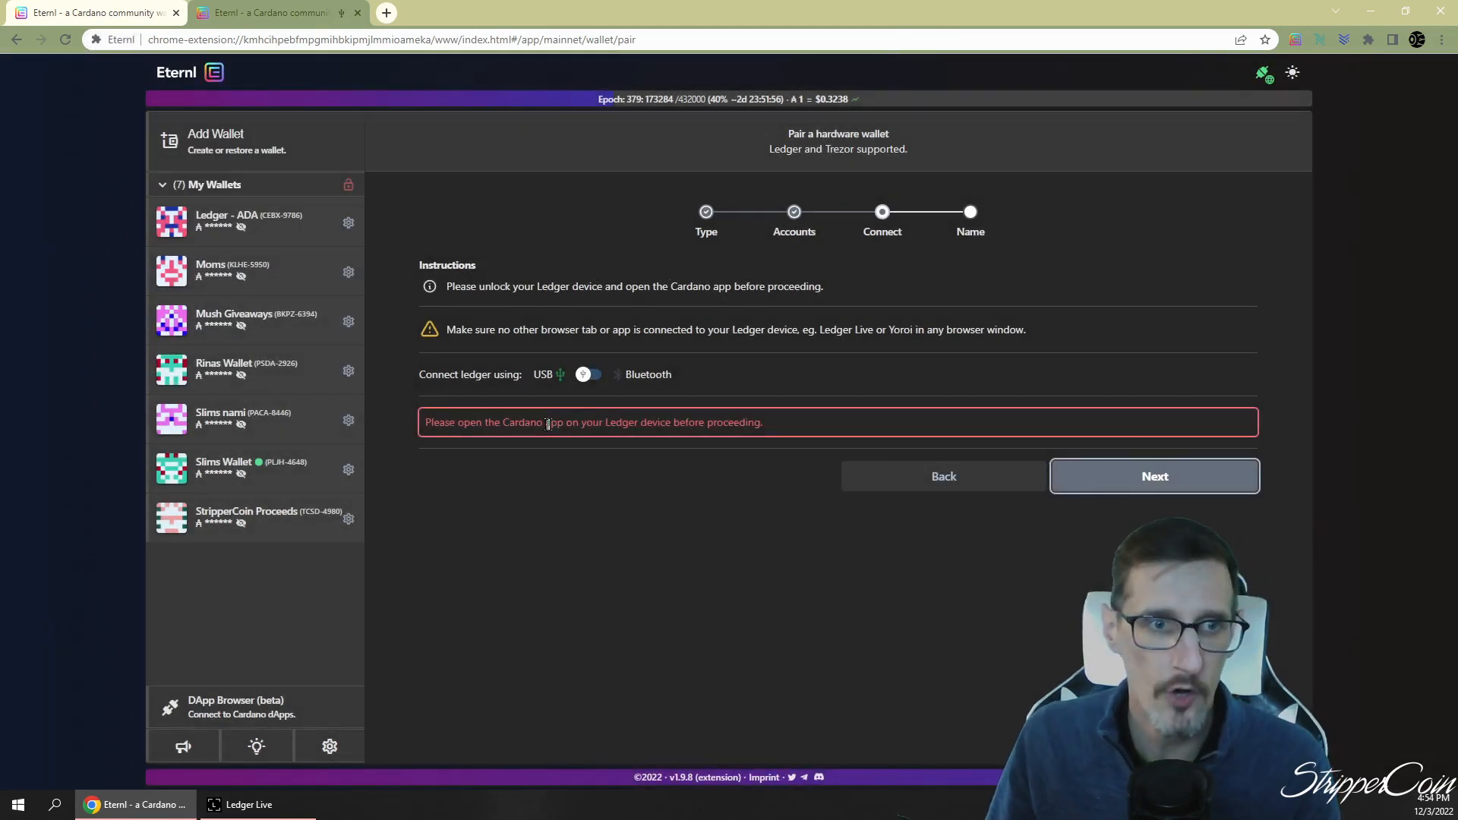
{"action": "mouse_move", "coordinate": [659, 507]}
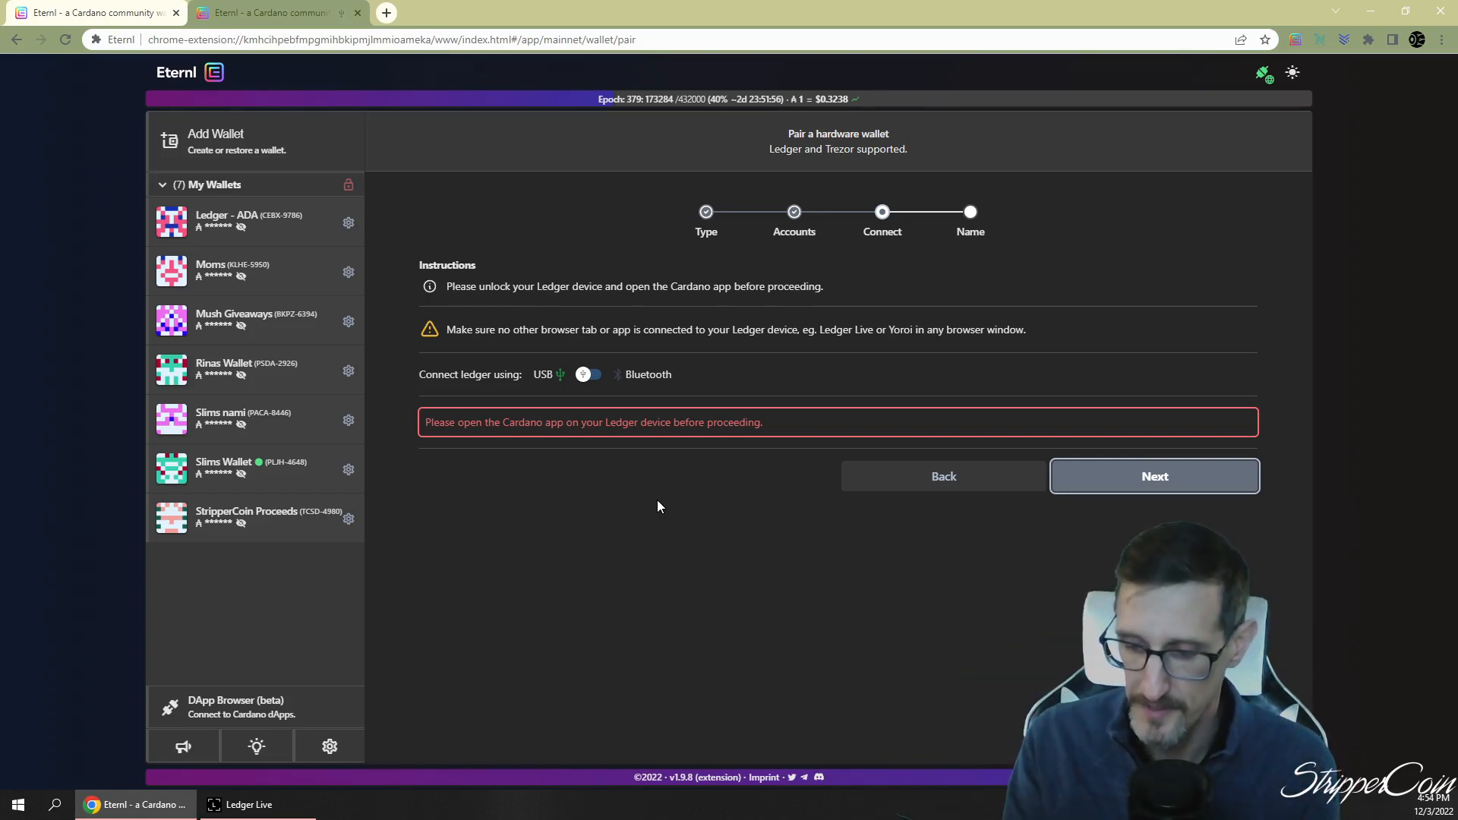
{"action": "mouse_move", "coordinate": [1057, 410]}
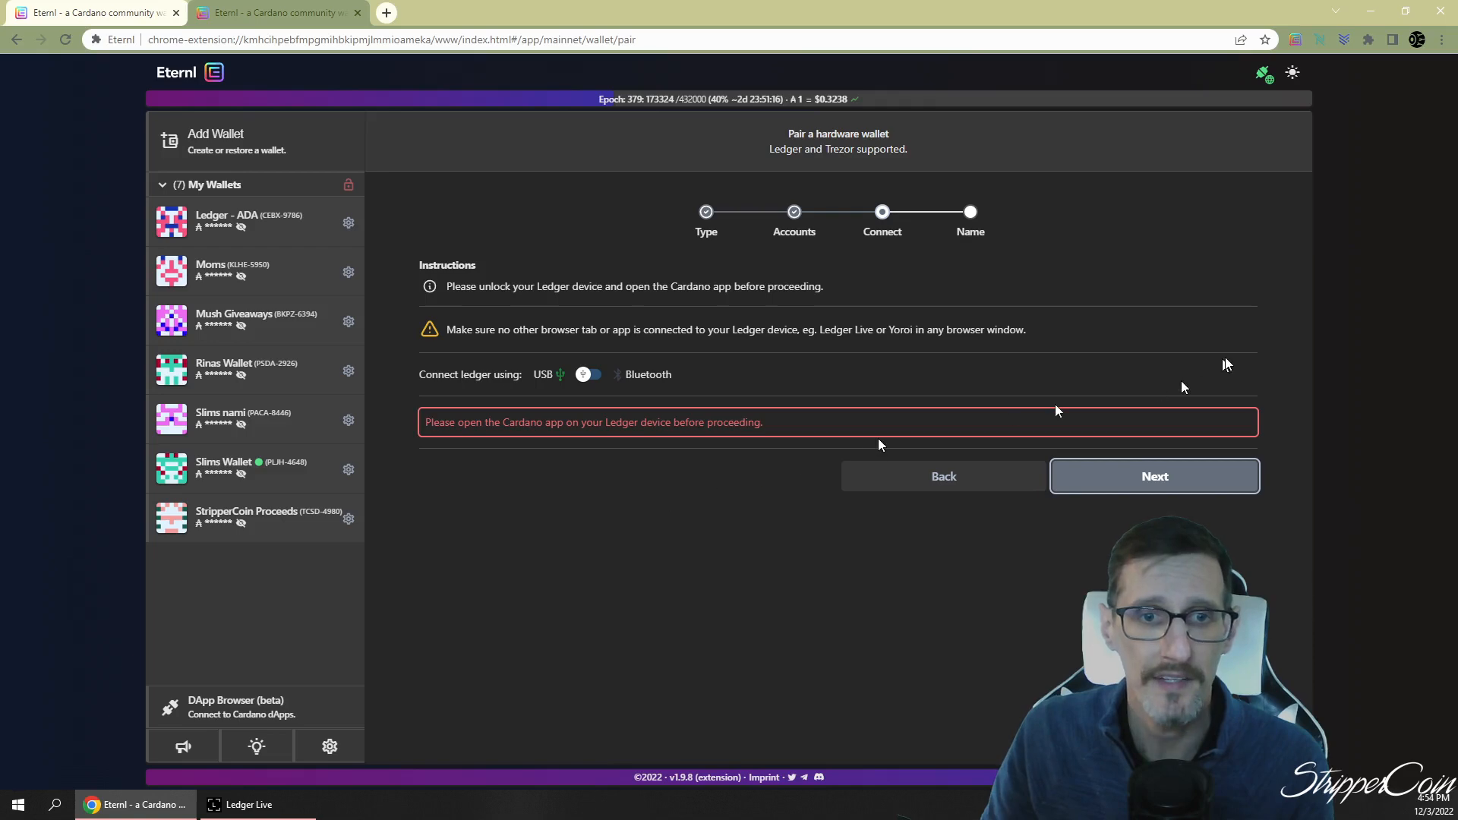
{"action": "left_click", "coordinate": [1154, 475]}
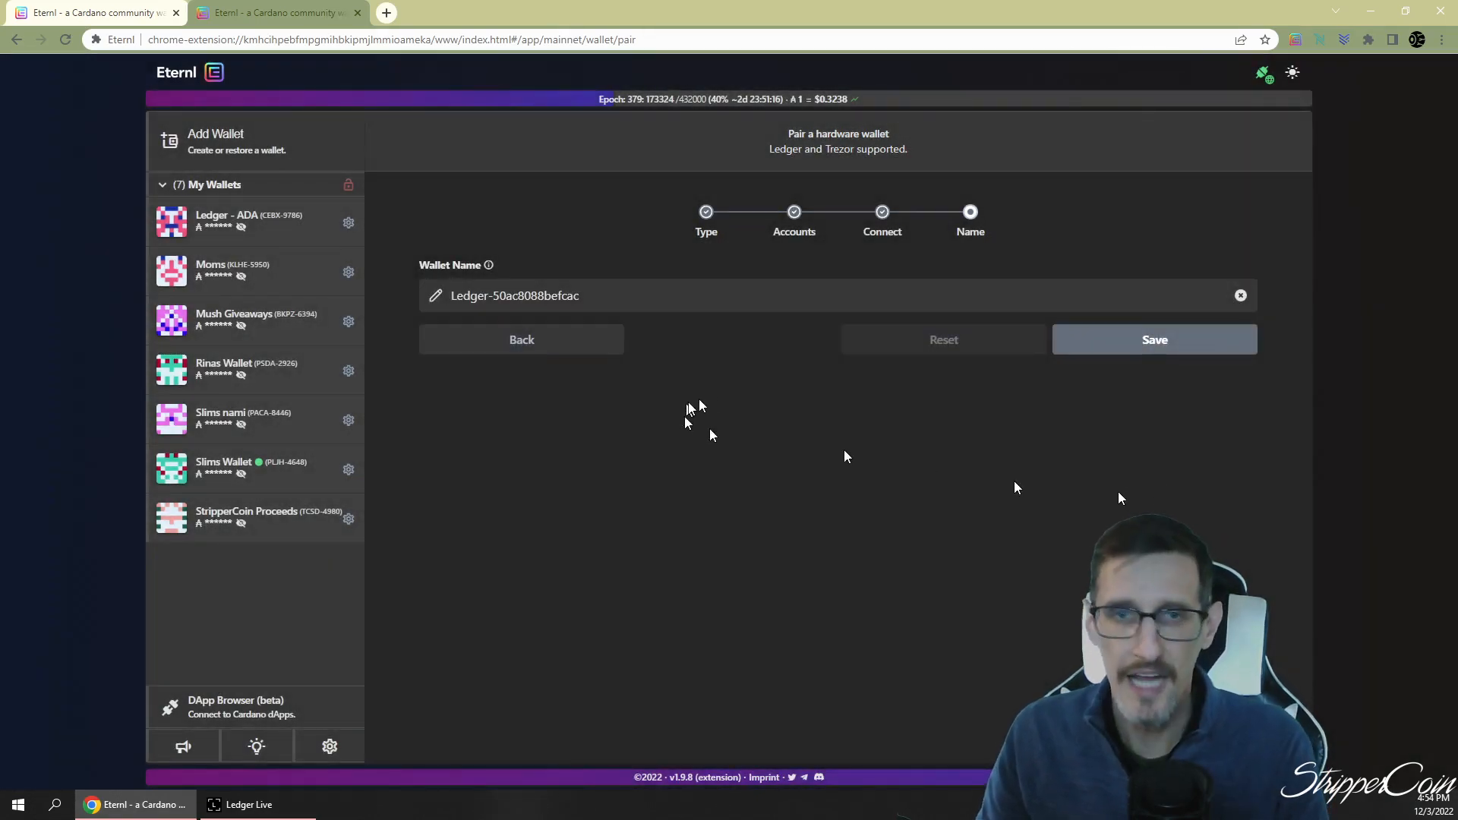
Replace the default wallet name with DisneyFund and save the wallet
{"action": "triple_click", "coordinate": [513, 295]}
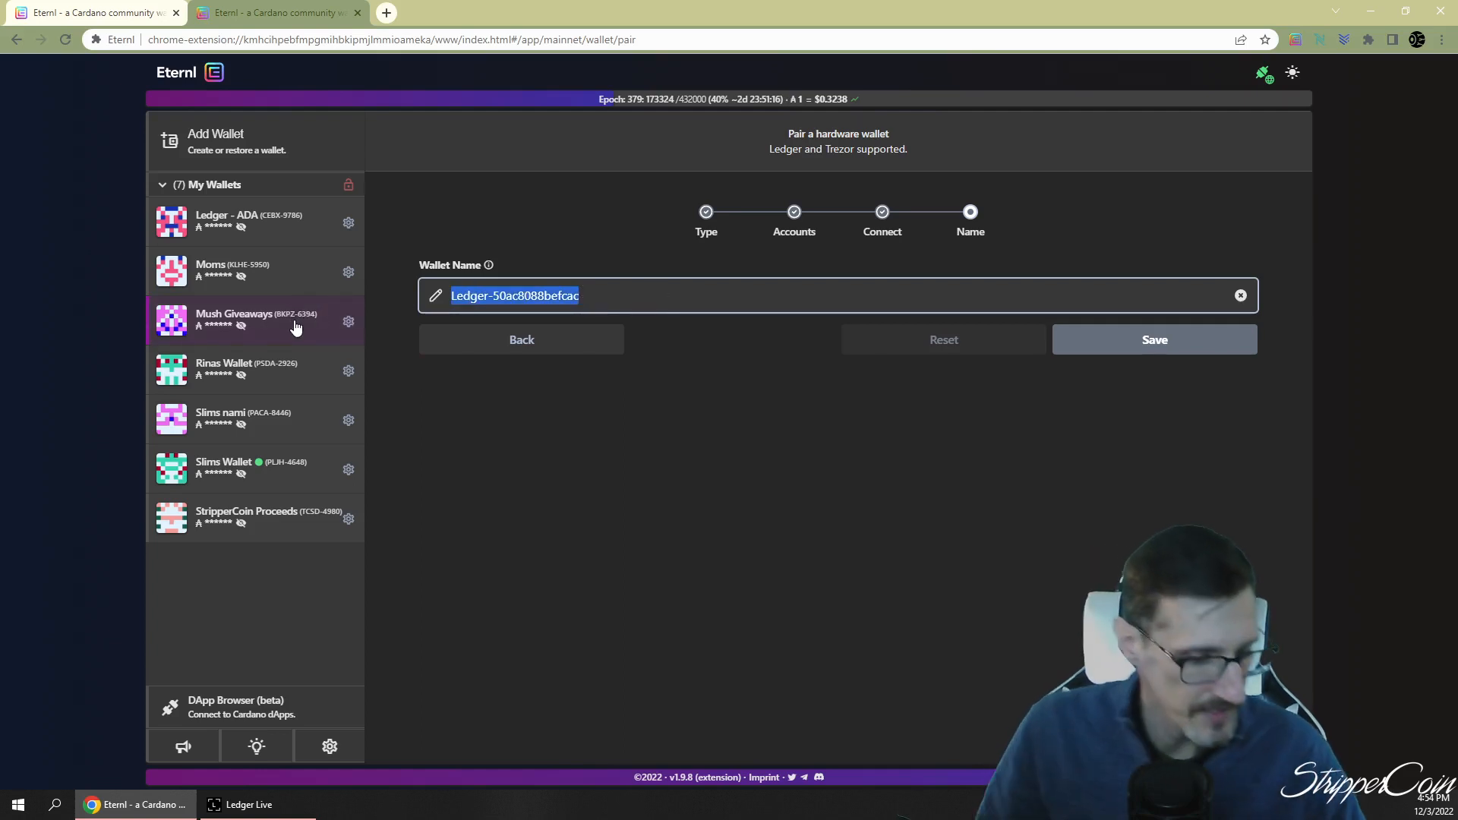
{"action": "type", "text": "DisneyFund"}
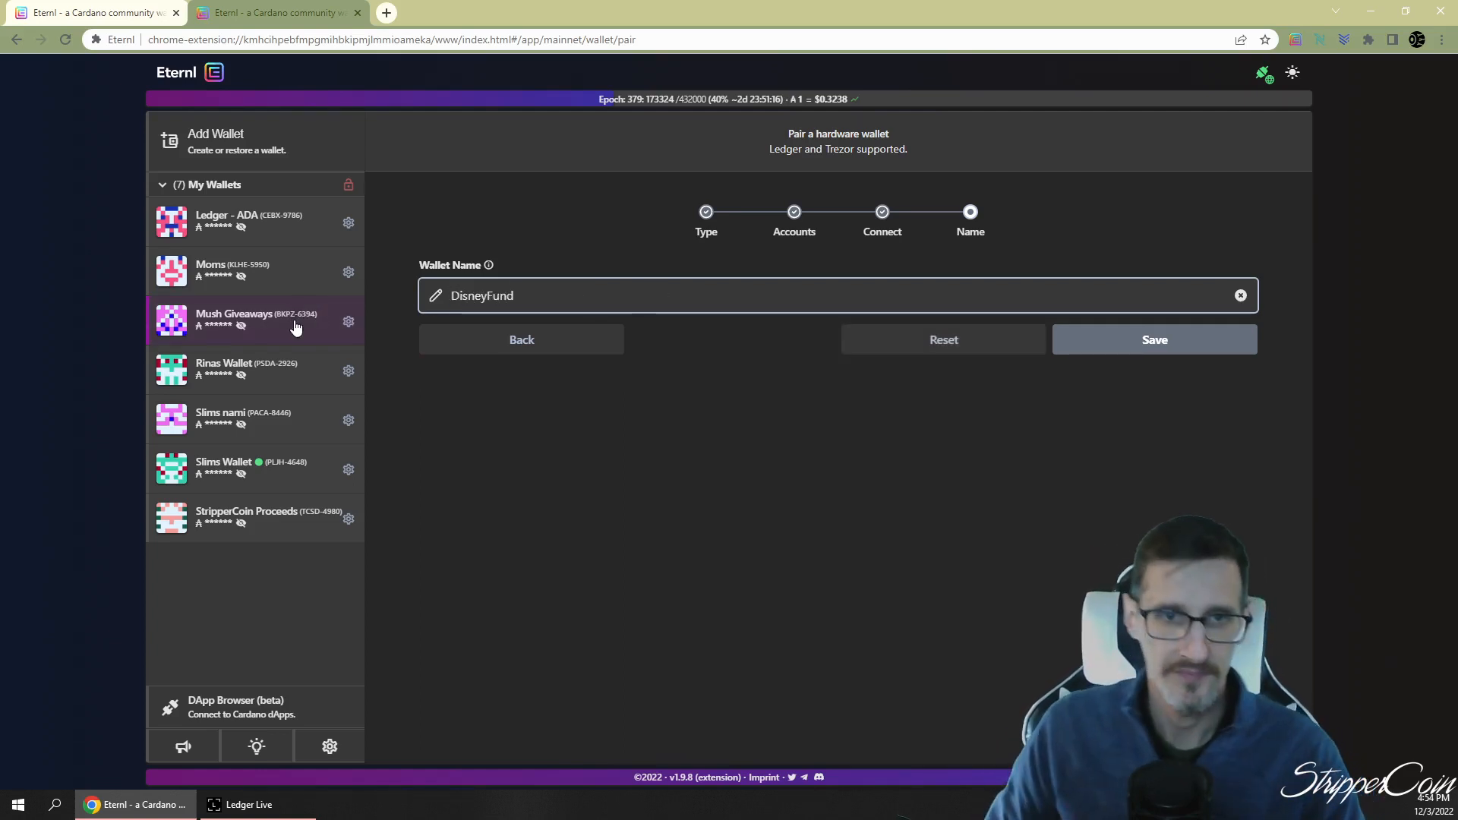
{"action": "left_click", "coordinate": [1154, 340]}
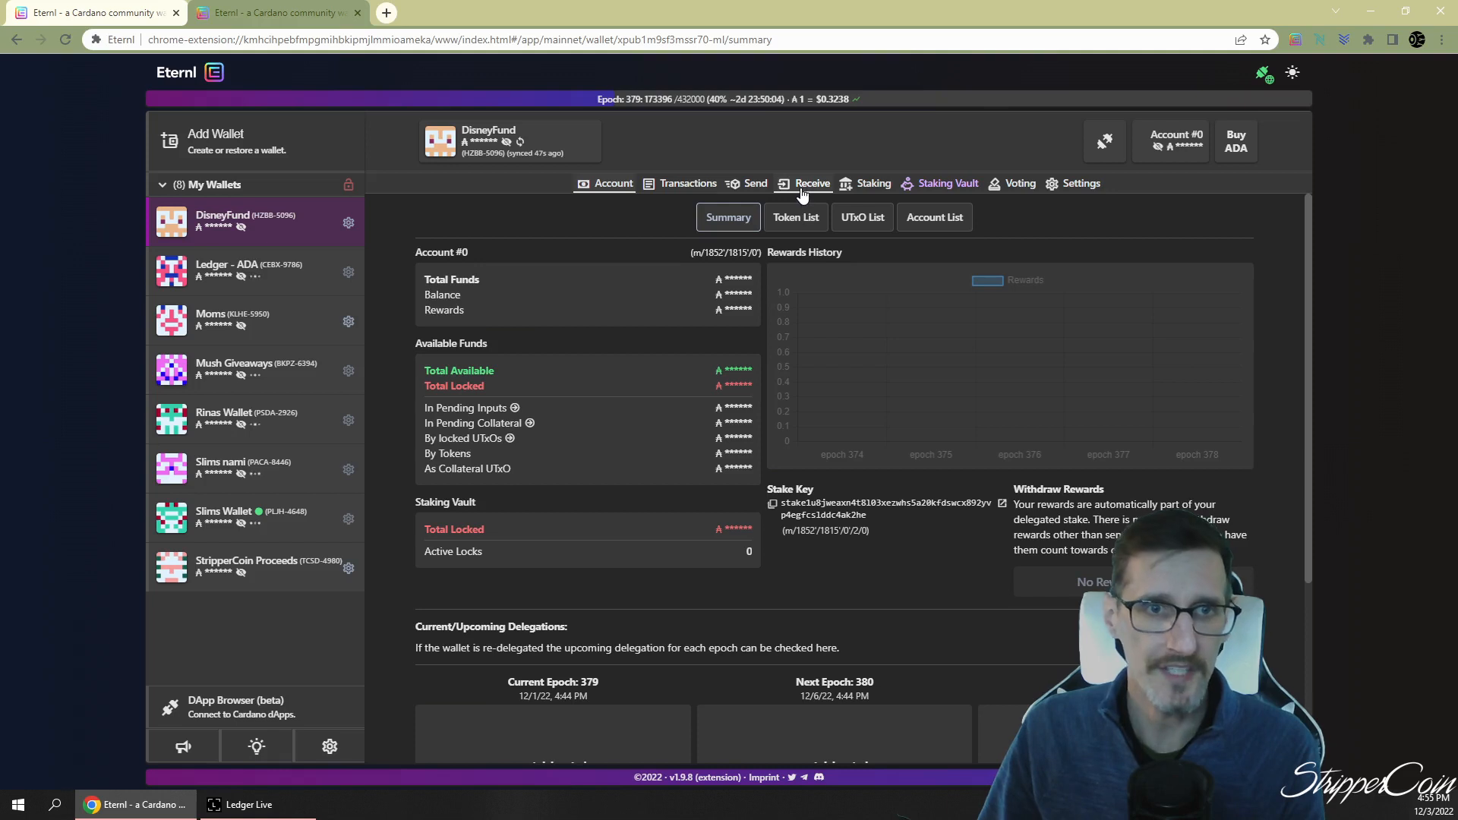
View the DisneyFund receive address, then switch to the Send form
{"action": "left_click", "coordinate": [811, 182]}
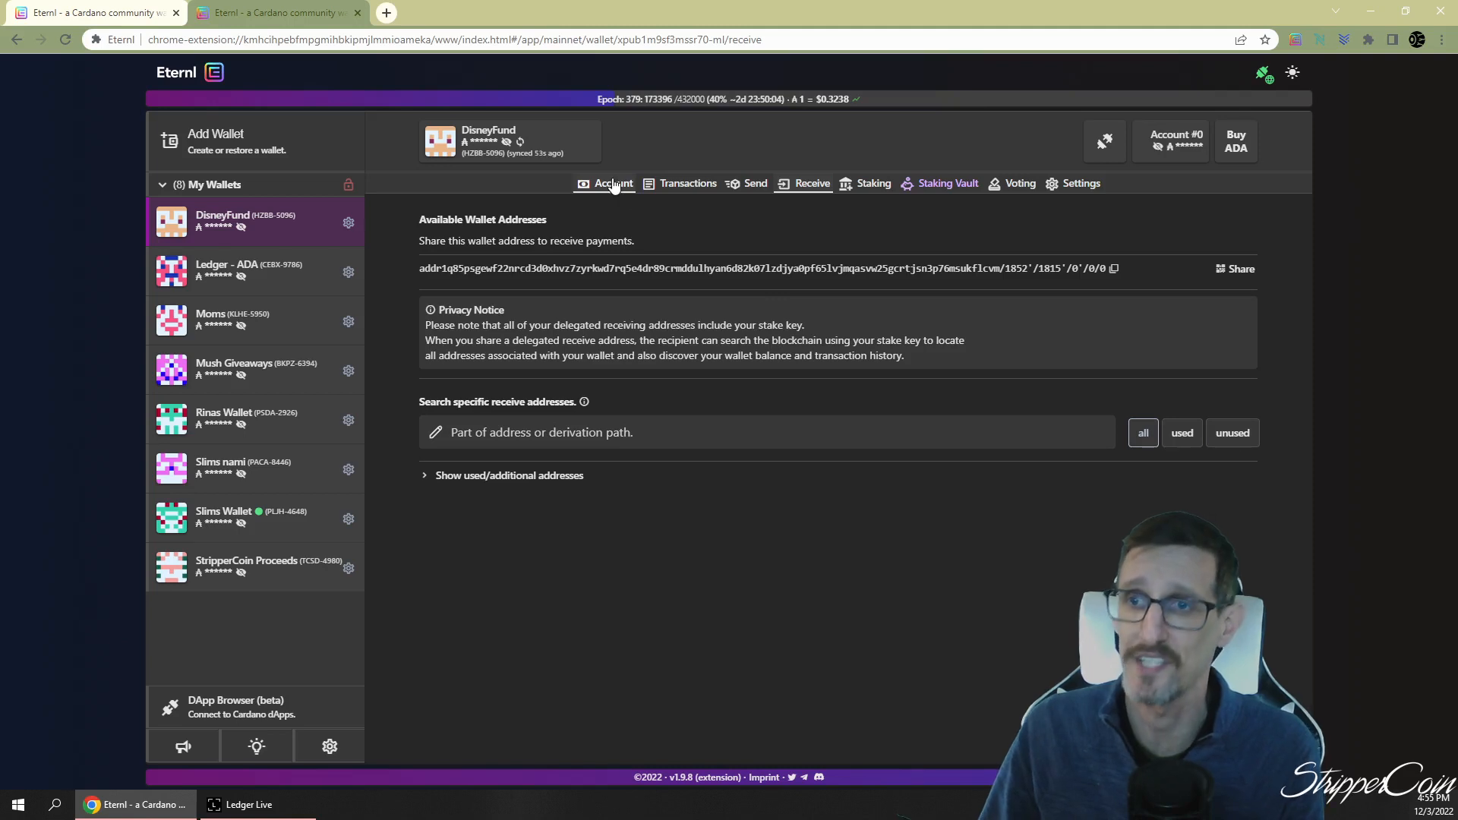
{"action": "mouse_move", "coordinate": [755, 195]}
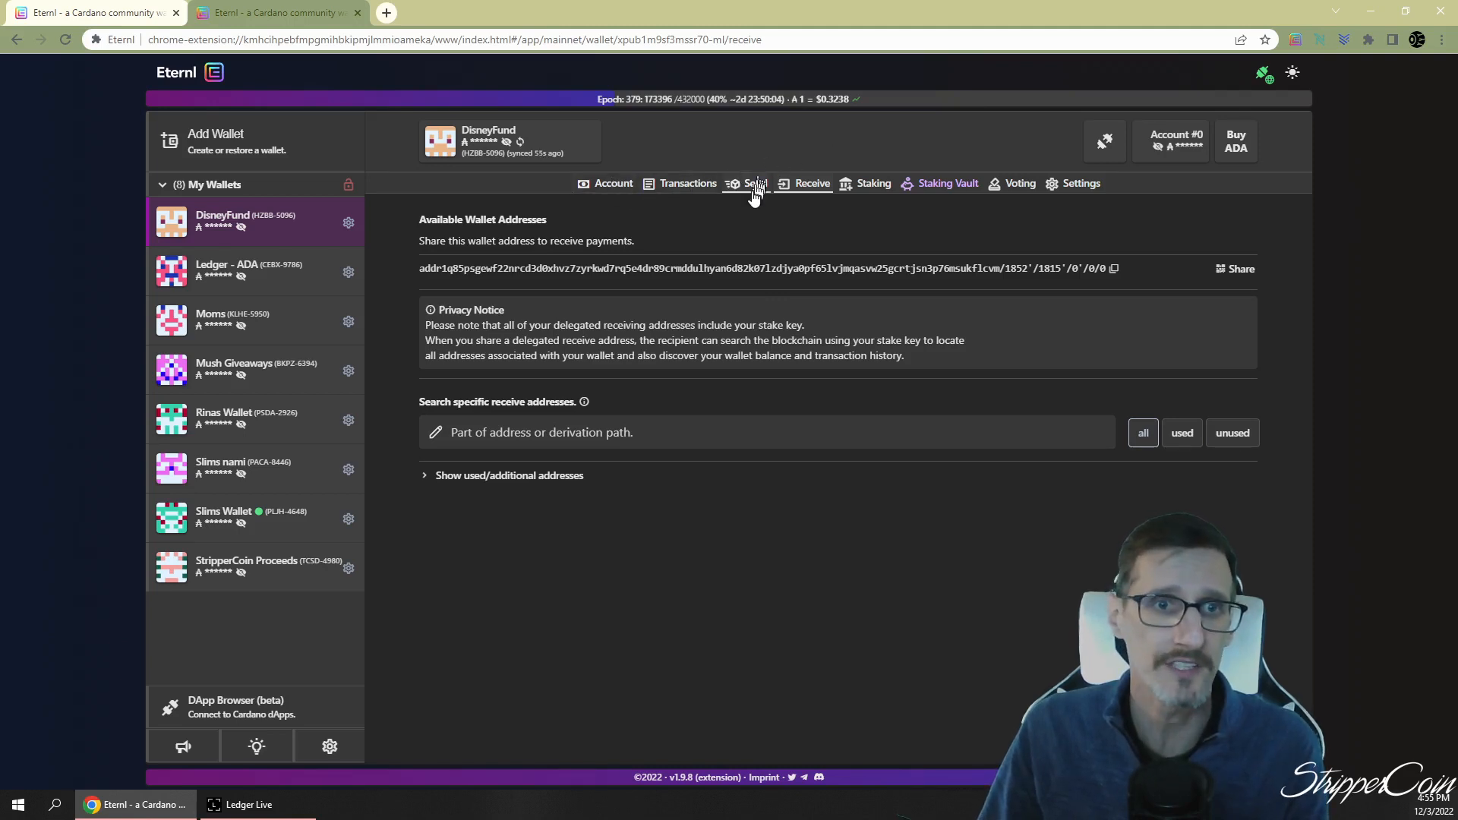
{"action": "left_click", "coordinate": [754, 182]}
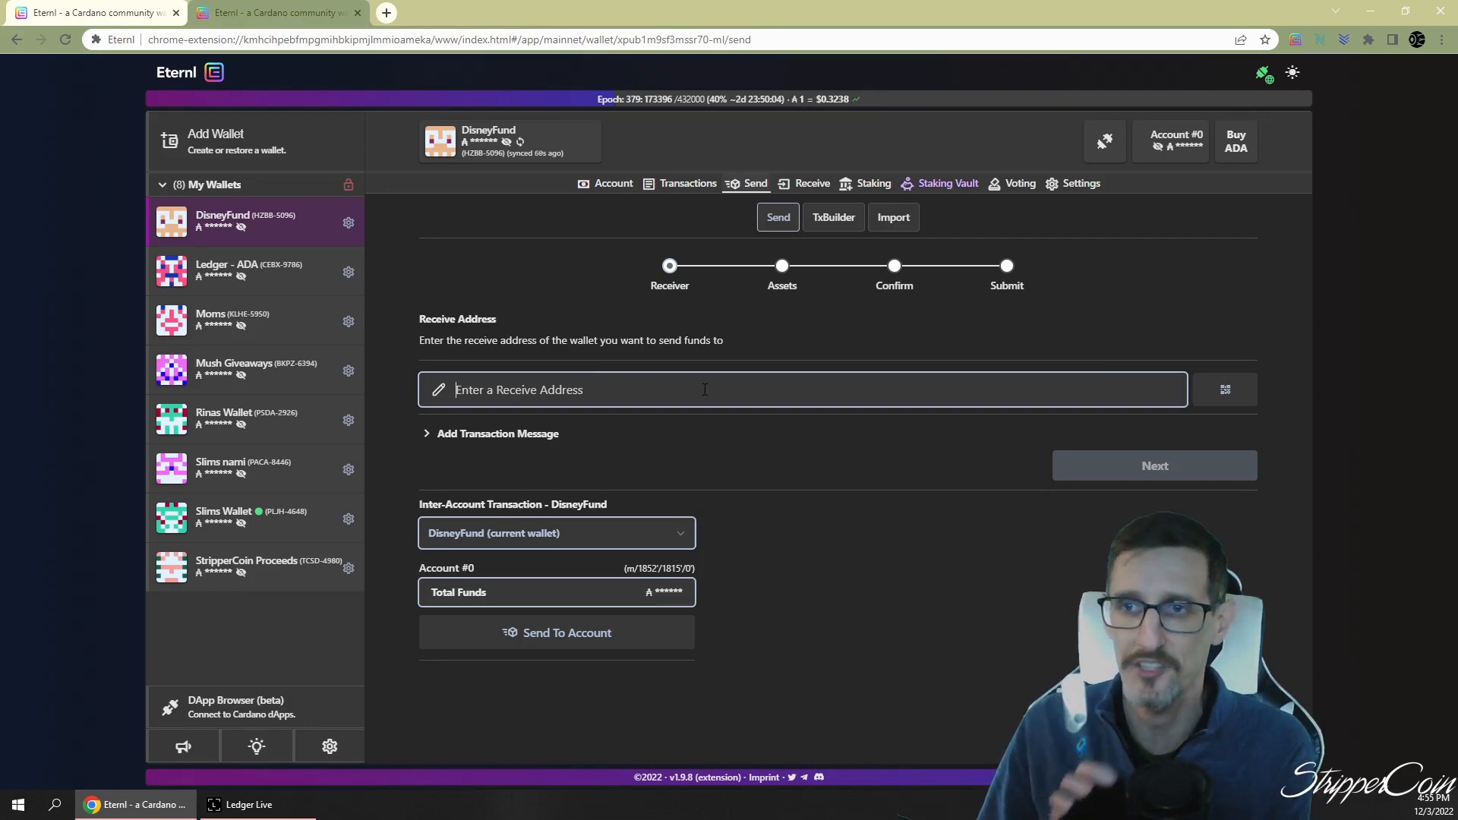
{"action": "mouse_move", "coordinate": [708, 377]}
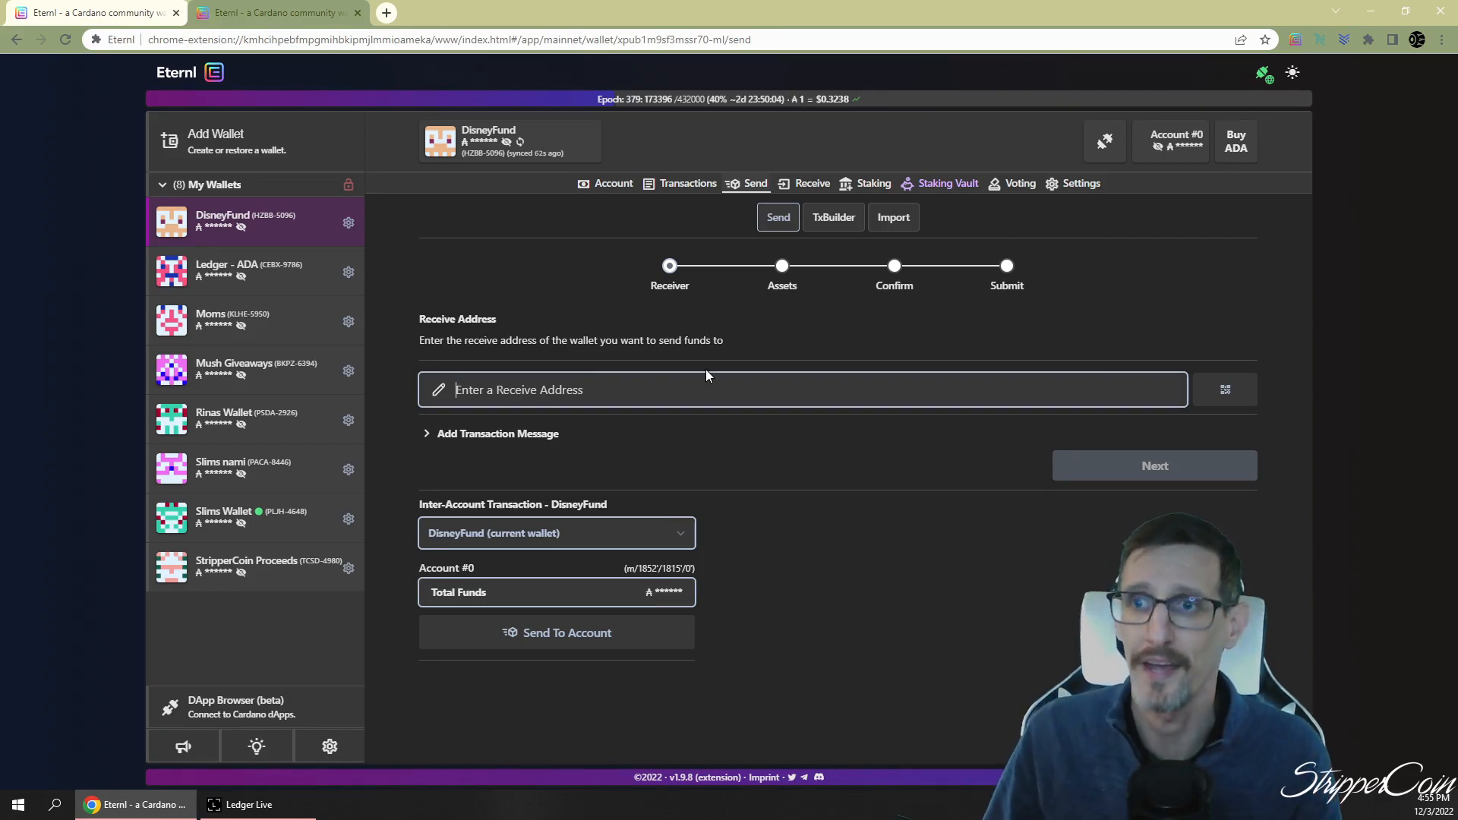